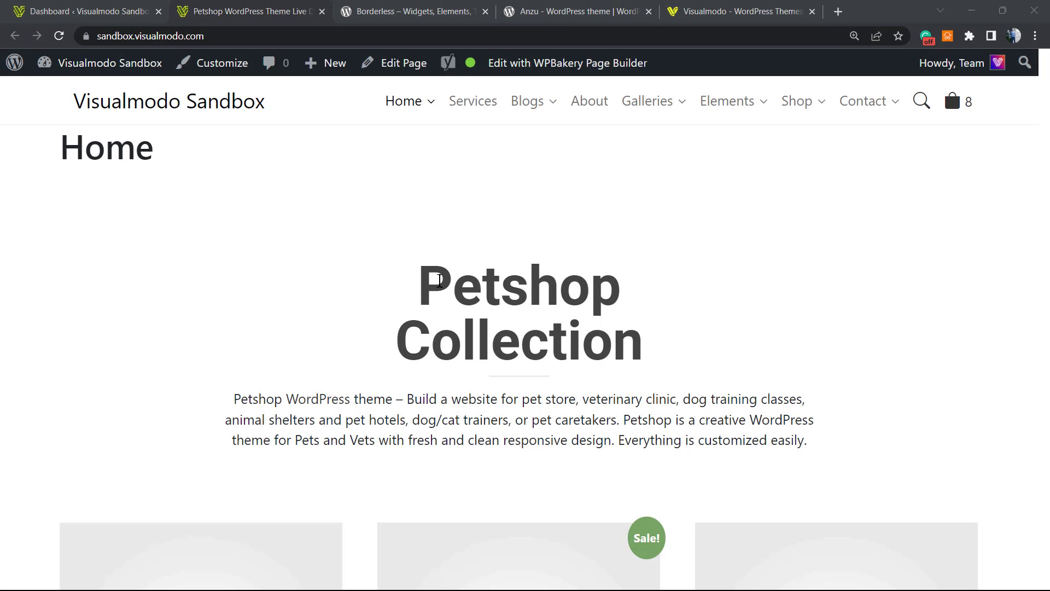
{"action": "mouse_move", "coordinate": [552, 177]}
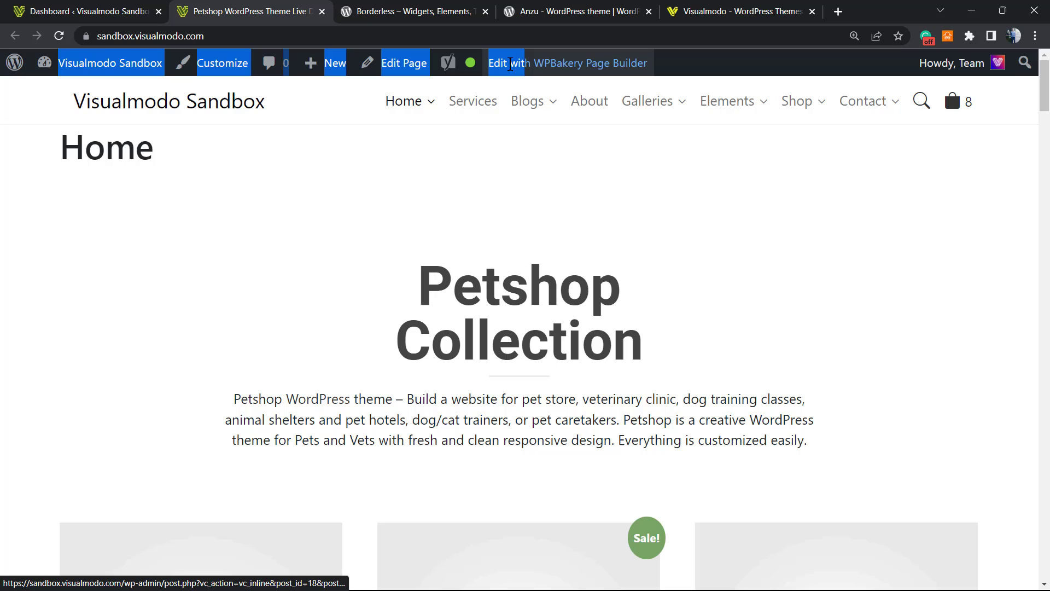
{"action": "mouse_move", "coordinate": [623, 55]}
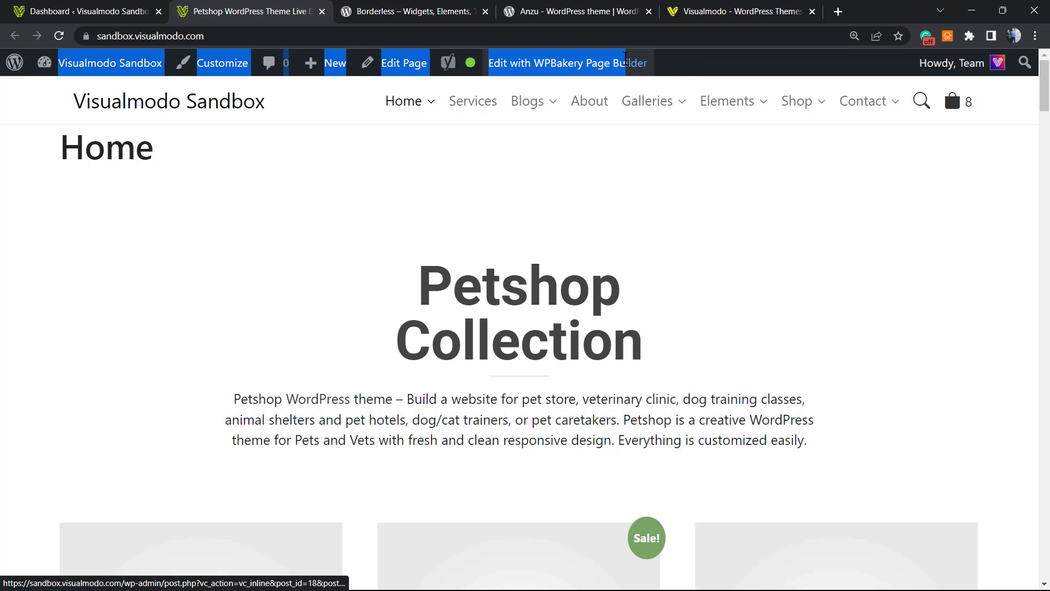
{"action": "mouse_move", "coordinate": [659, 65]}
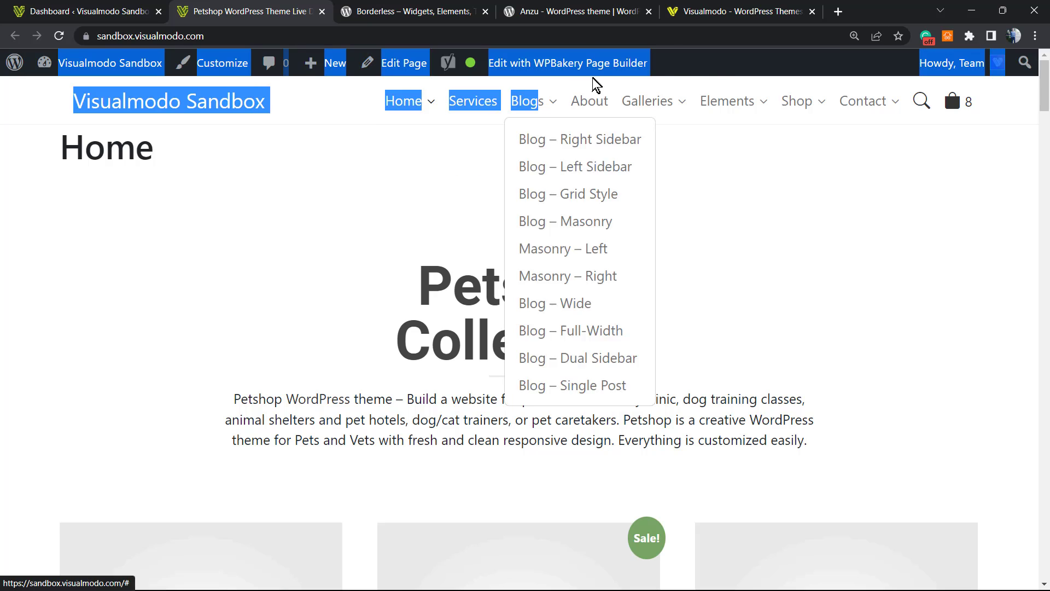
{"action": "mouse_move", "coordinate": [448, 183]}
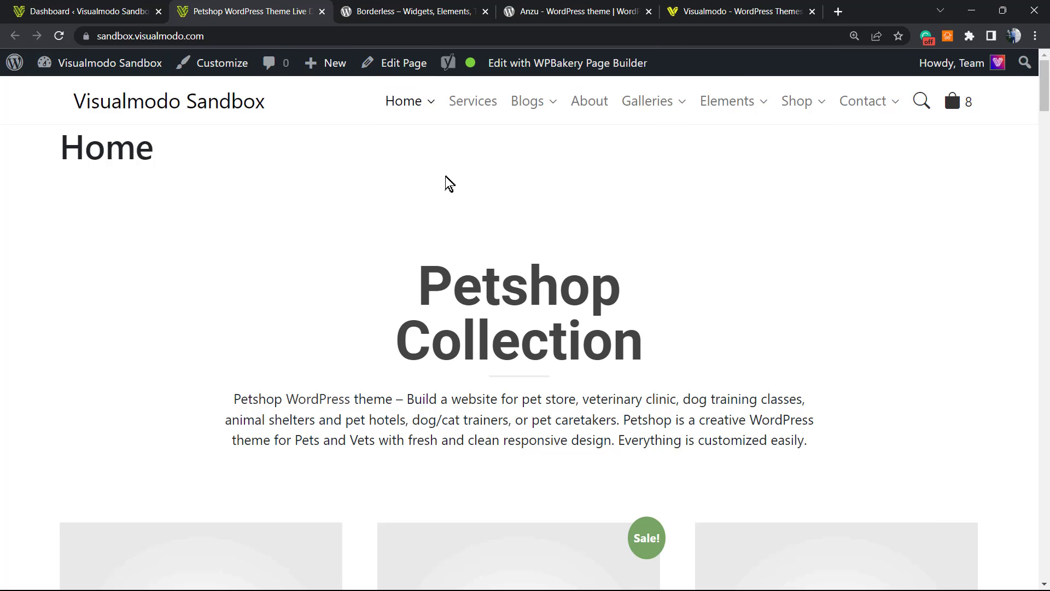
{"action": "mouse_move", "coordinate": [561, 203]}
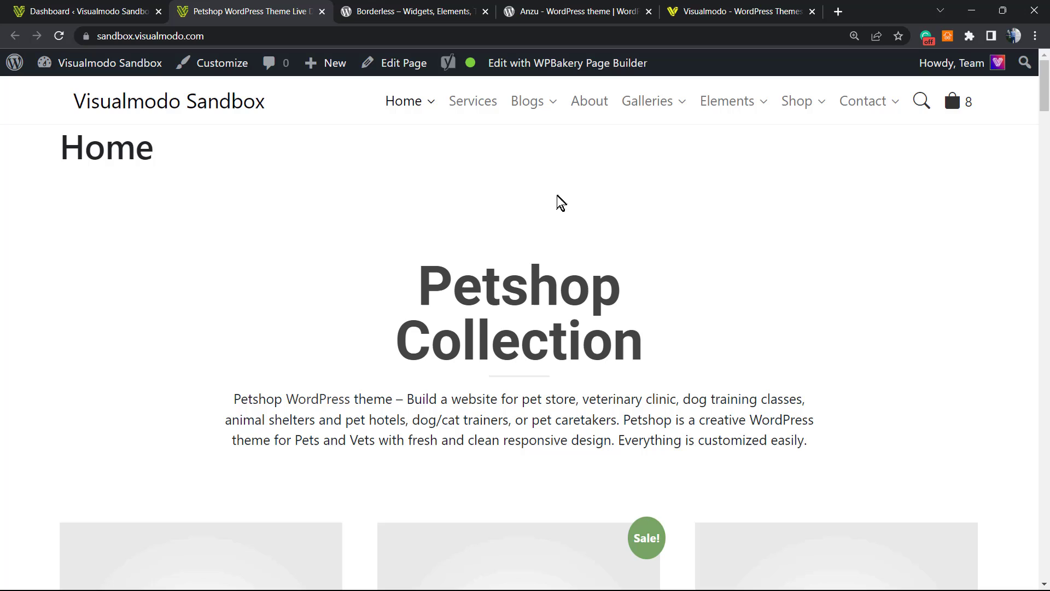
{"action": "mouse_move", "coordinate": [645, 203]}
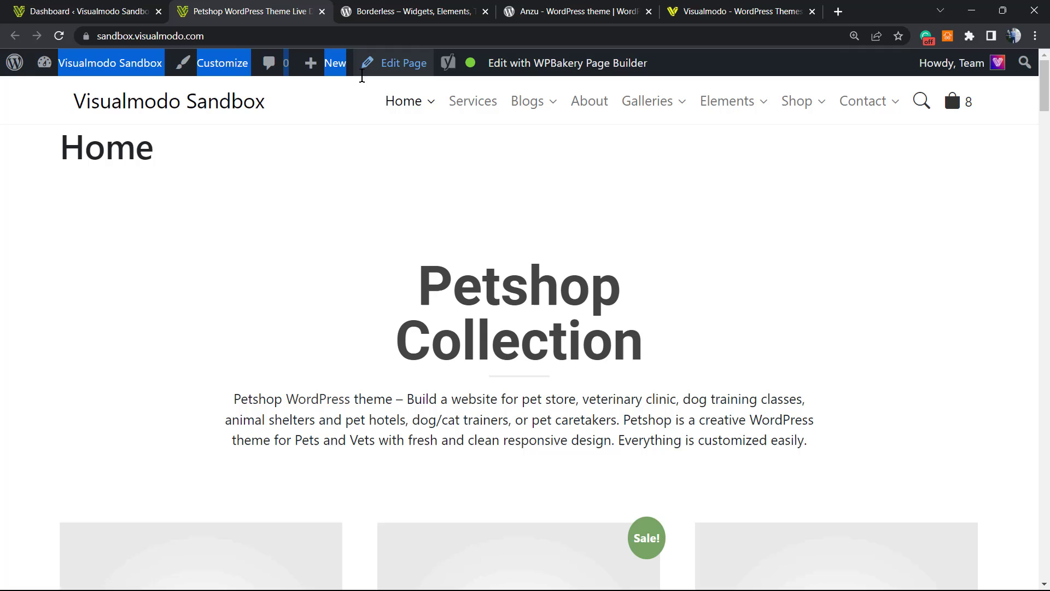
{"action": "mouse_move", "coordinate": [695, 63]}
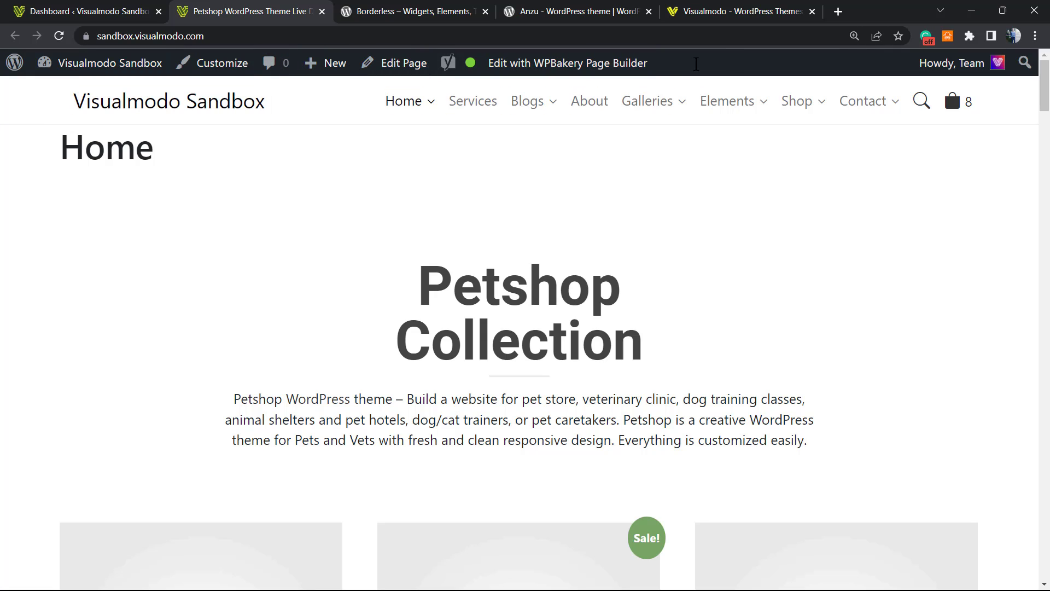
{"action": "mouse_move", "coordinate": [669, 63]}
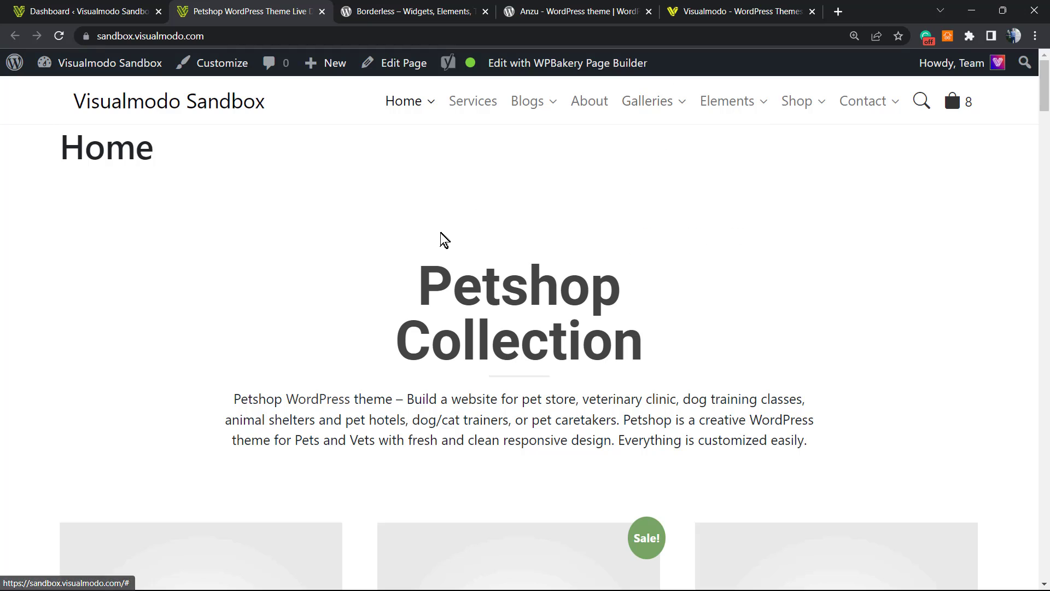
{"action": "mouse_move", "coordinate": [746, 57]}
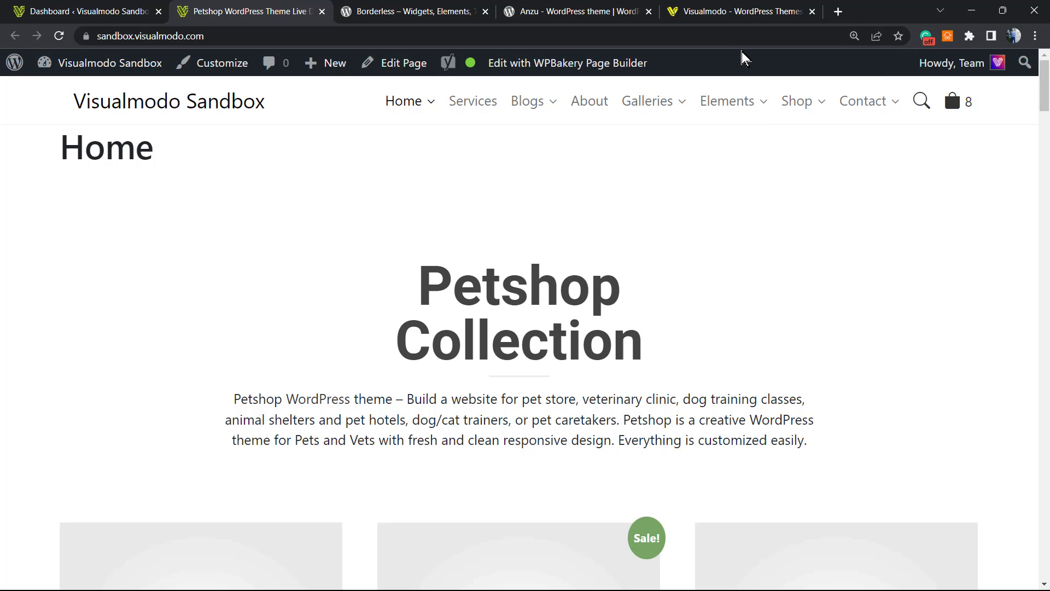
{"action": "mouse_move", "coordinate": [735, 81]}
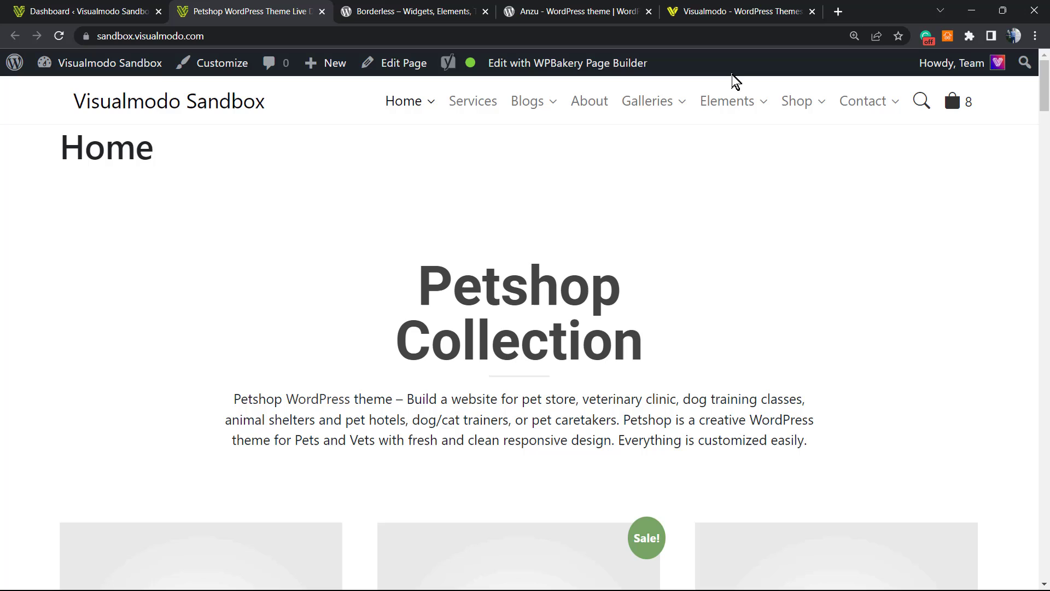
{"action": "mouse_move", "coordinate": [399, 314]}
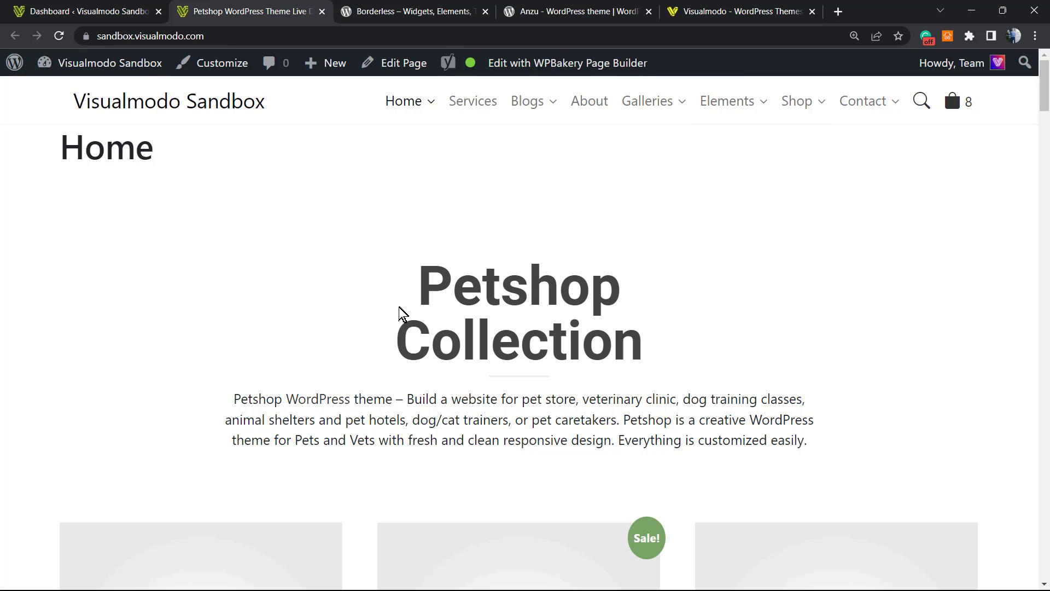
{"action": "mouse_move", "coordinate": [369, 346]}
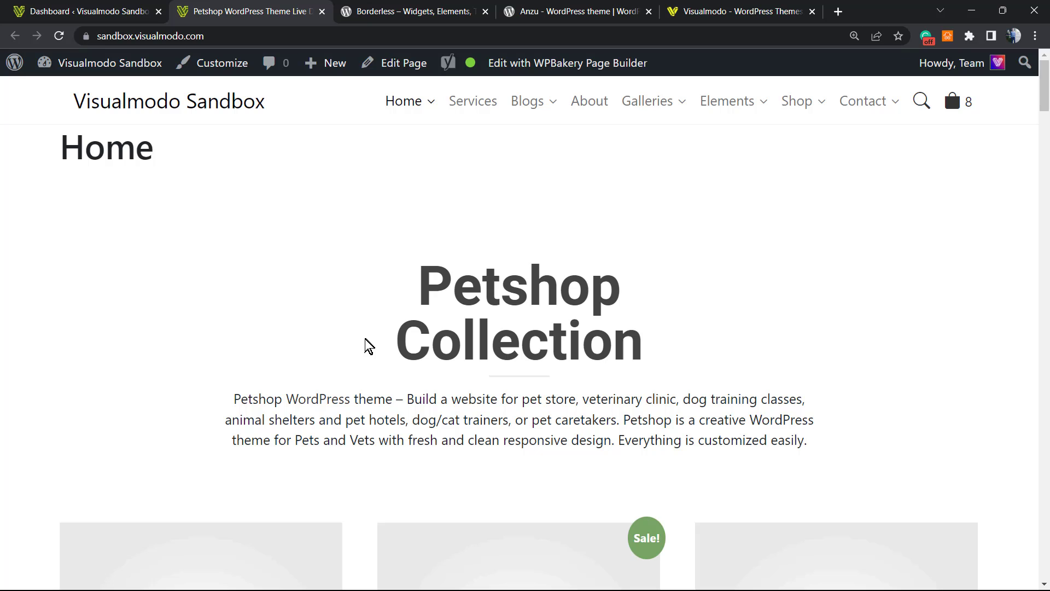
{"action": "mouse_move", "coordinate": [379, 281]}
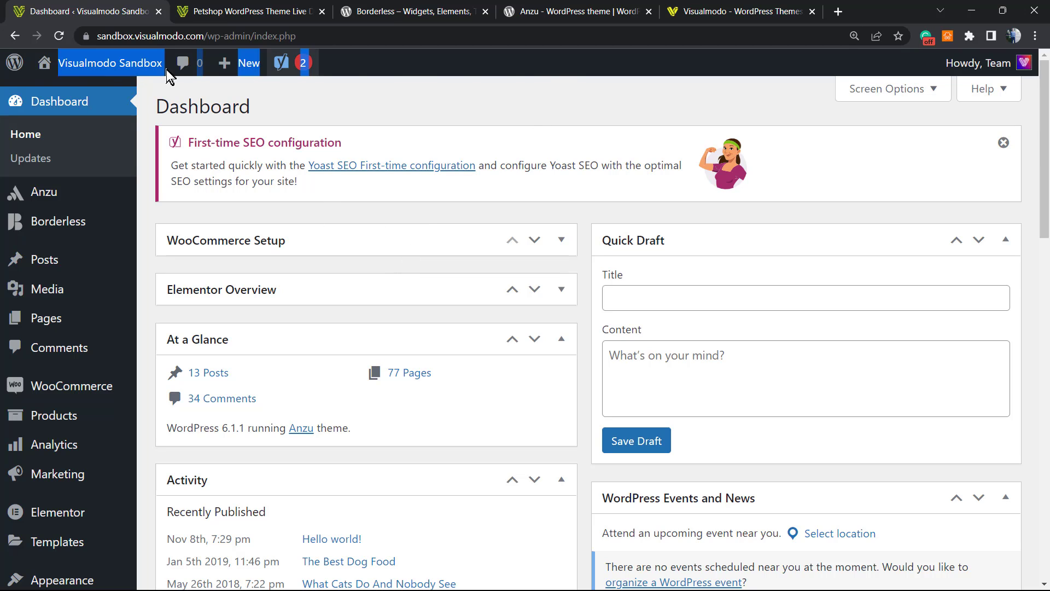
{"action": "mouse_move", "coordinate": [529, 111]}
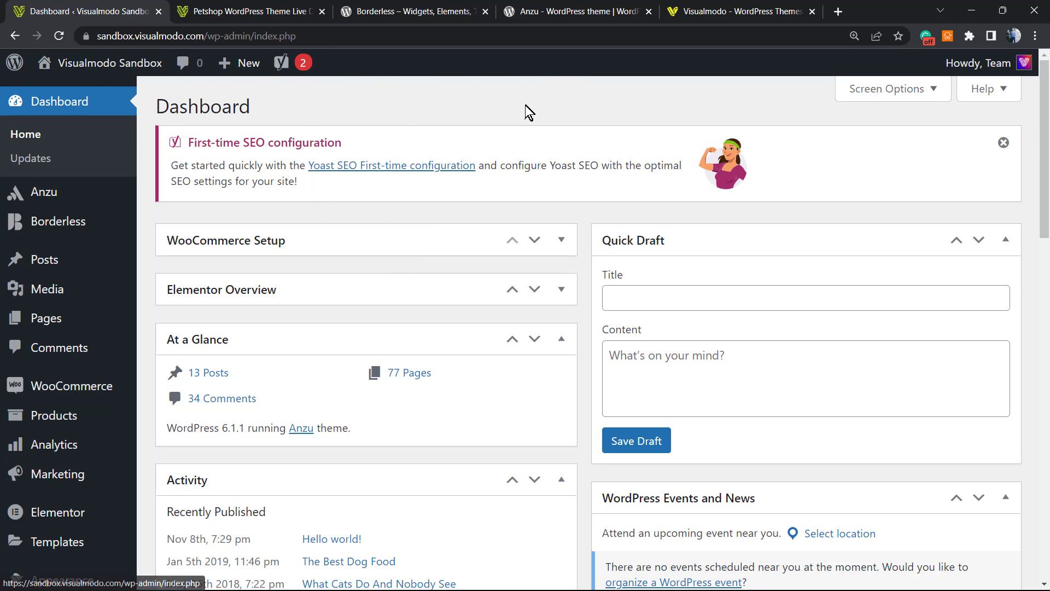
{"action": "mouse_move", "coordinate": [547, 72]}
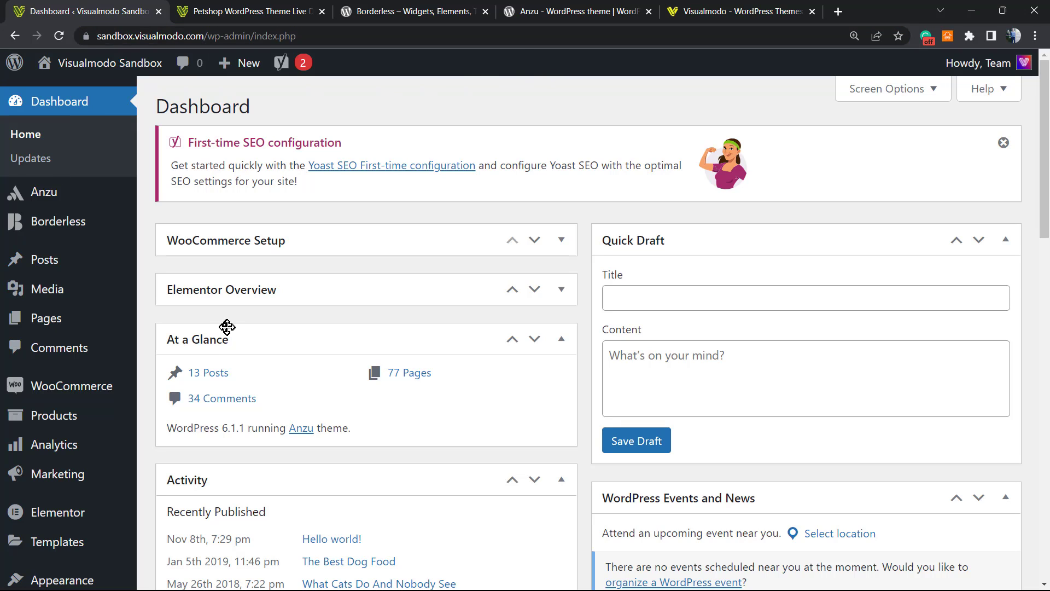
{"action": "mouse_move", "coordinate": [206, 328]}
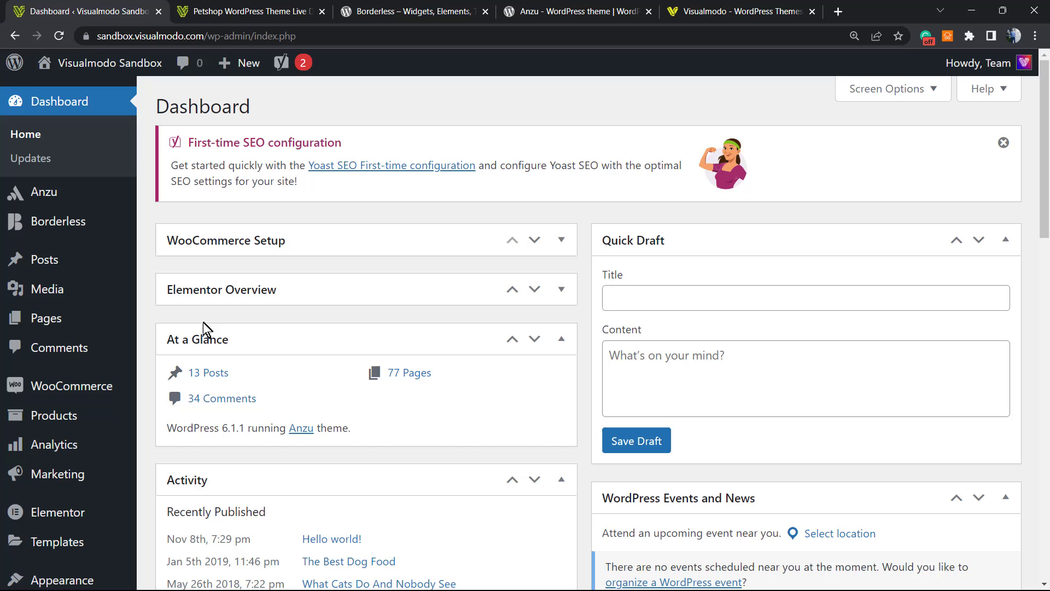
Scroll down the admin Dashboard toward the Plugins menu in the sidebar
{"action": "scroll", "scroll_direction": "down", "scroll_amount": 3}
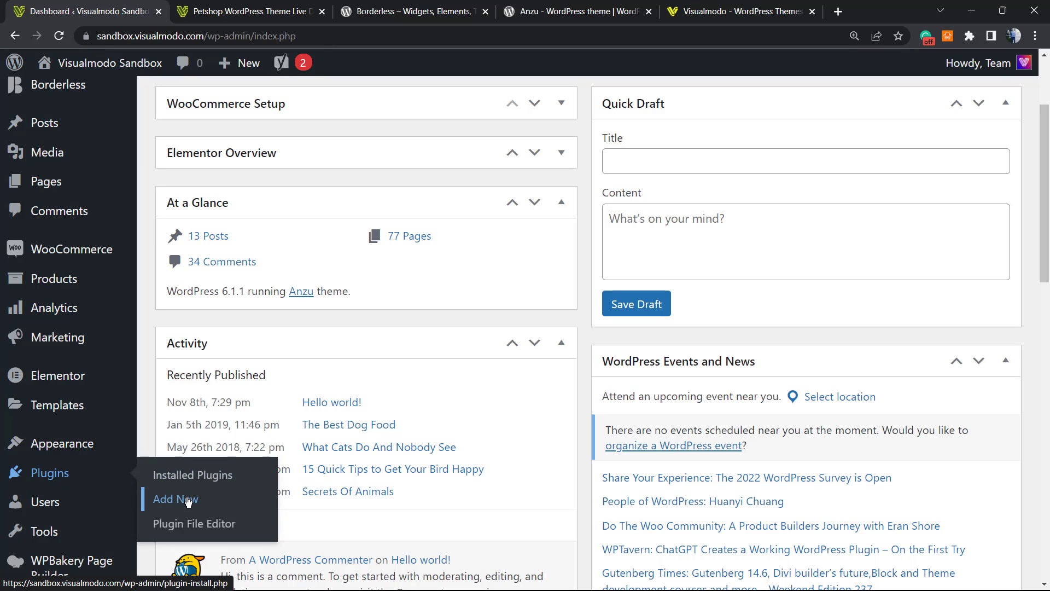
Search 'wp code' on Add Plugins and install the WPCode – Insert Headers and Footers plugin
{"action": "left_click", "coordinate": [176, 499]}
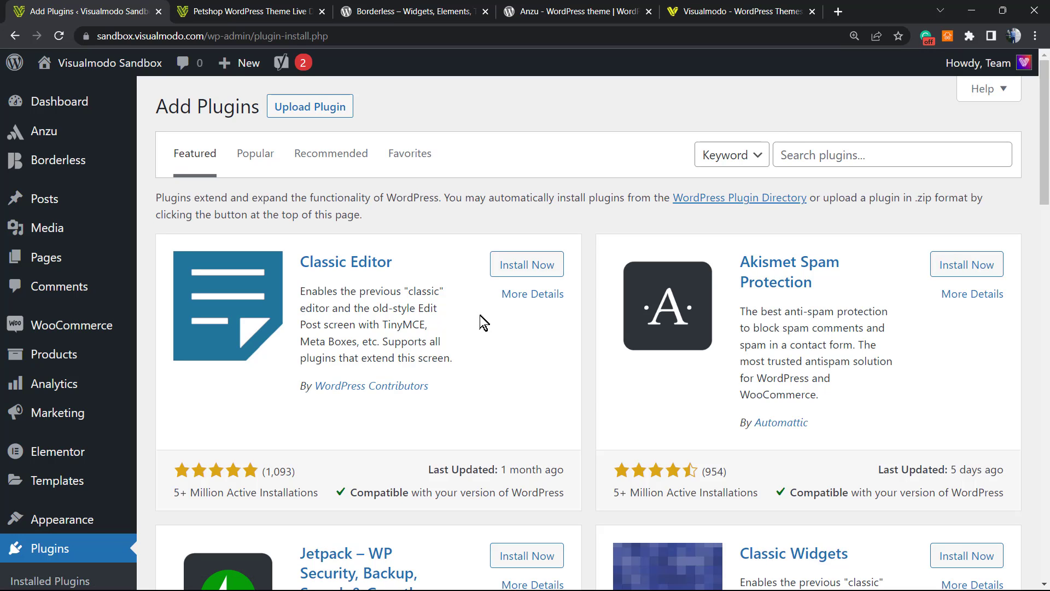
{"action": "mouse_move", "coordinate": [748, 250]}
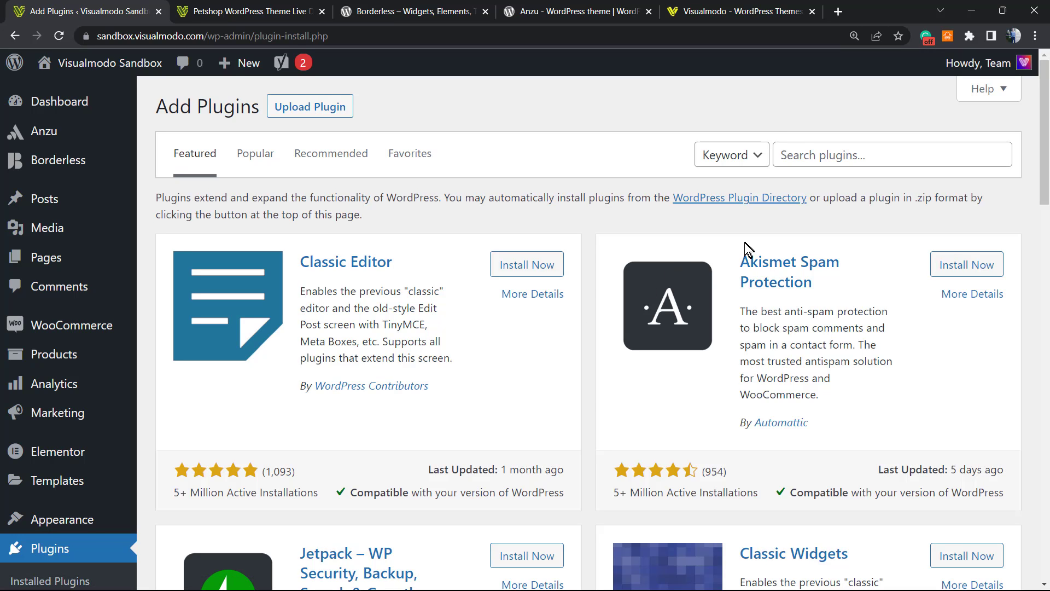
{"action": "mouse_move", "coordinate": [707, 232]}
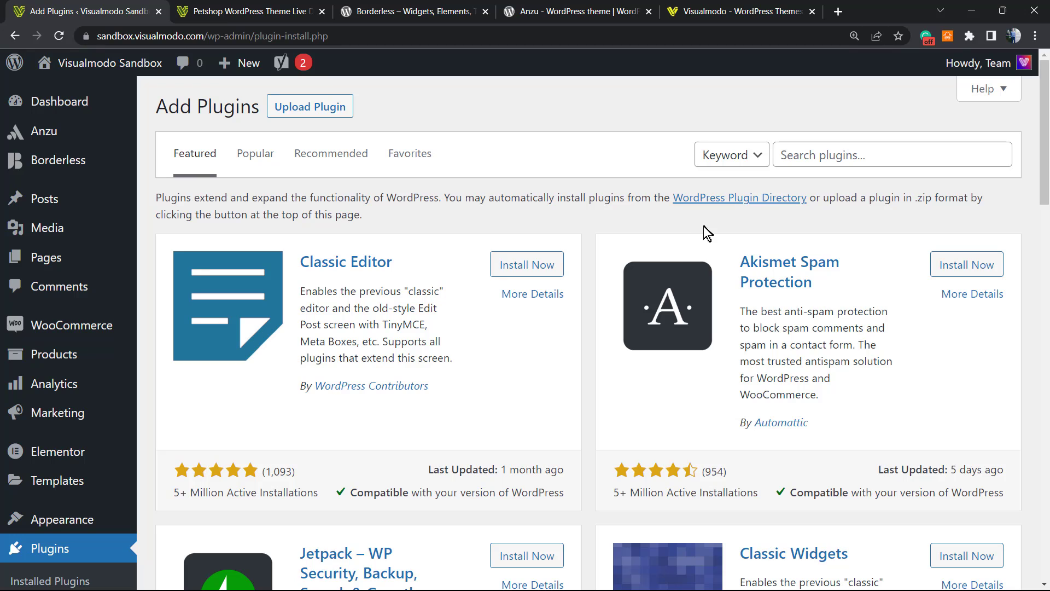
{"action": "mouse_move", "coordinate": [796, 197]}
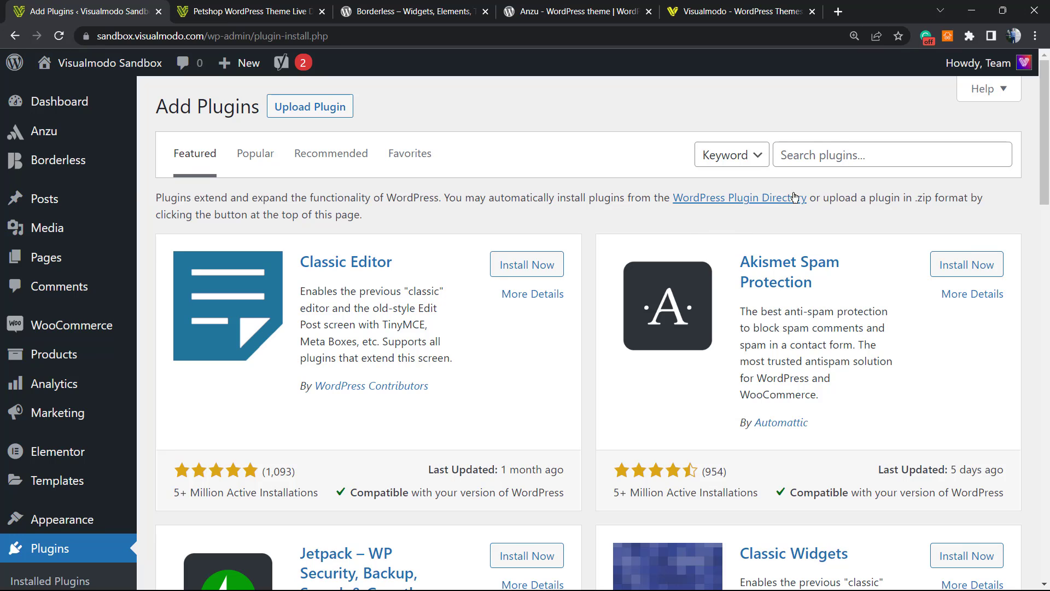
{"action": "mouse_move", "coordinate": [827, 155]}
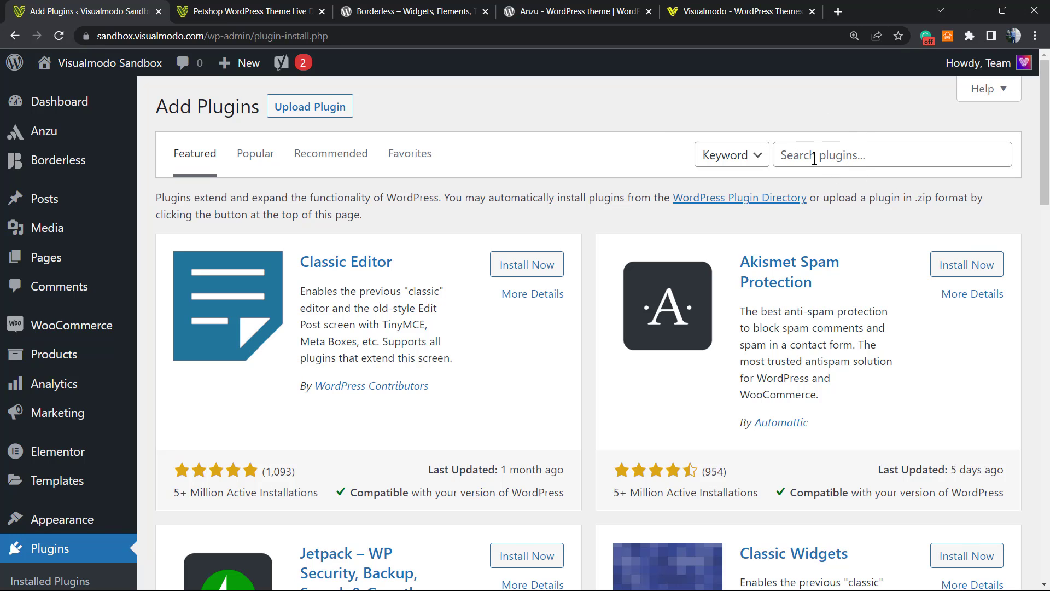
{"action": "type", "text": "w"}
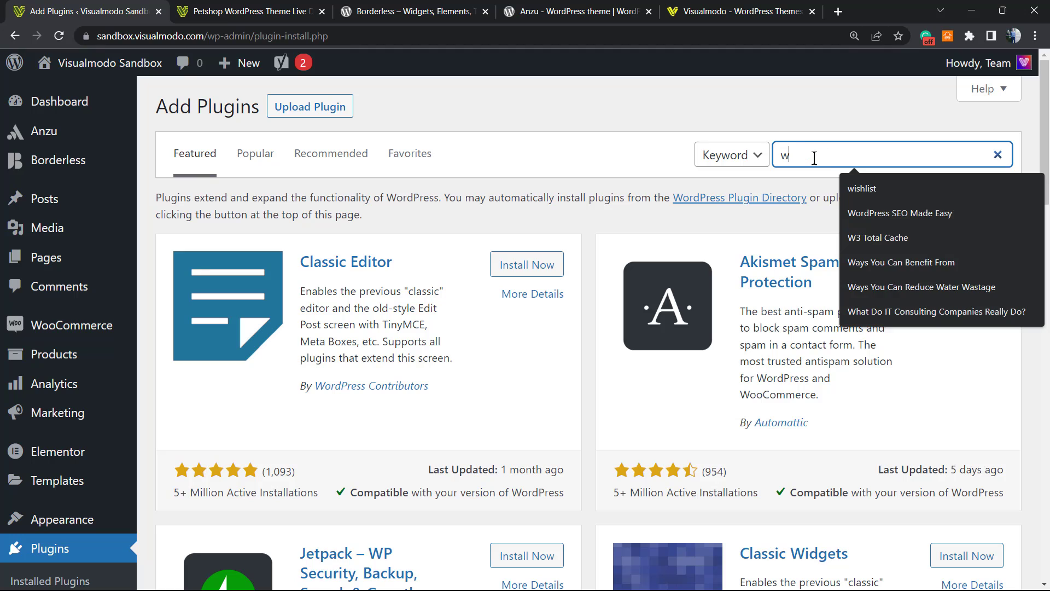
{"action": "type", "text": "p code"}
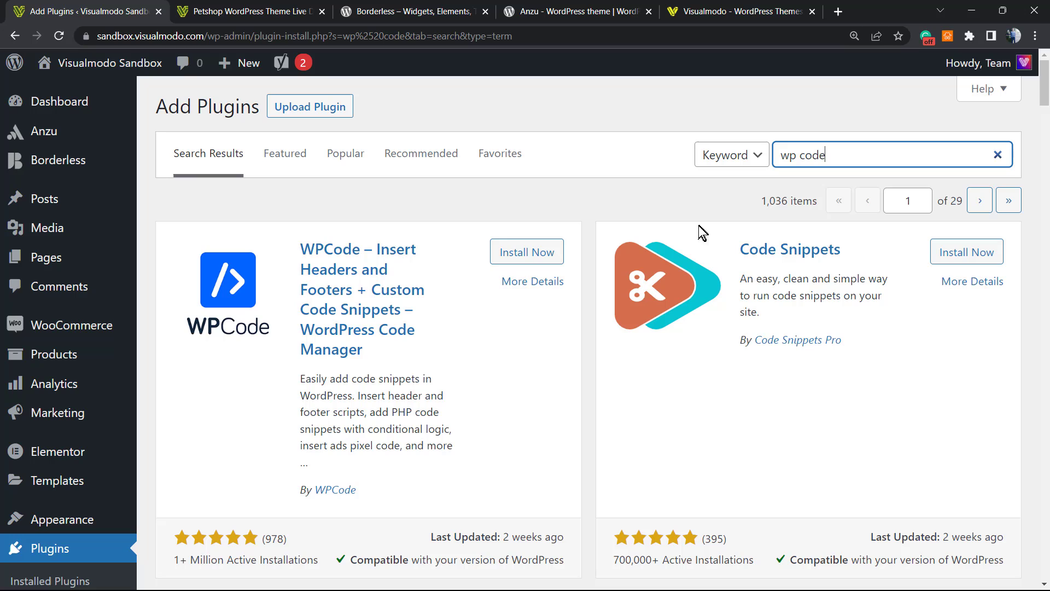
{"action": "left_click", "coordinate": [526, 251]}
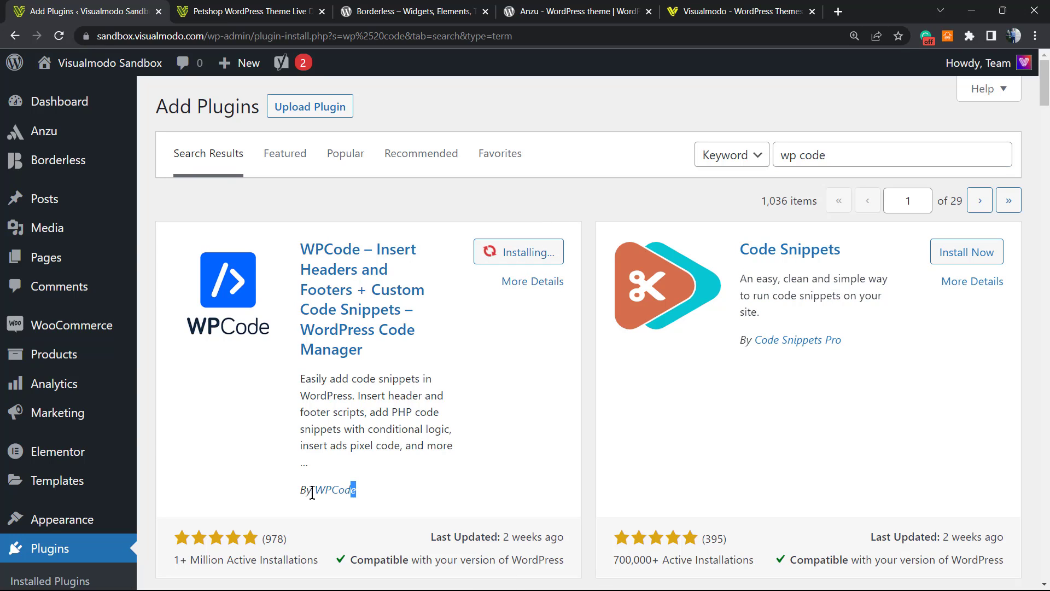
{"action": "scroll", "scroll_direction": "down", "scroll_amount": 3}
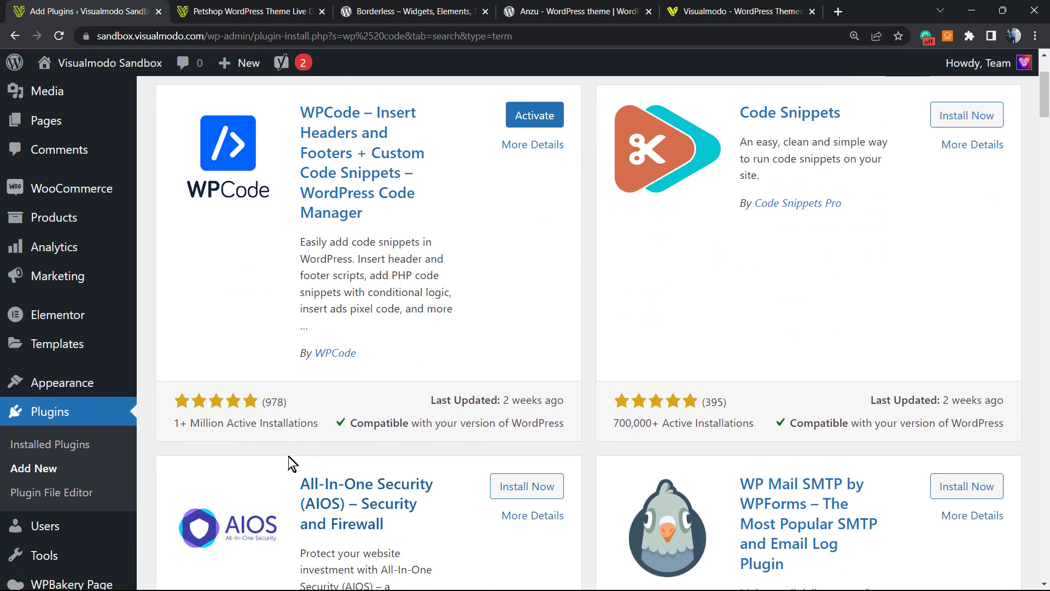
{"action": "mouse_move", "coordinate": [242, 442]}
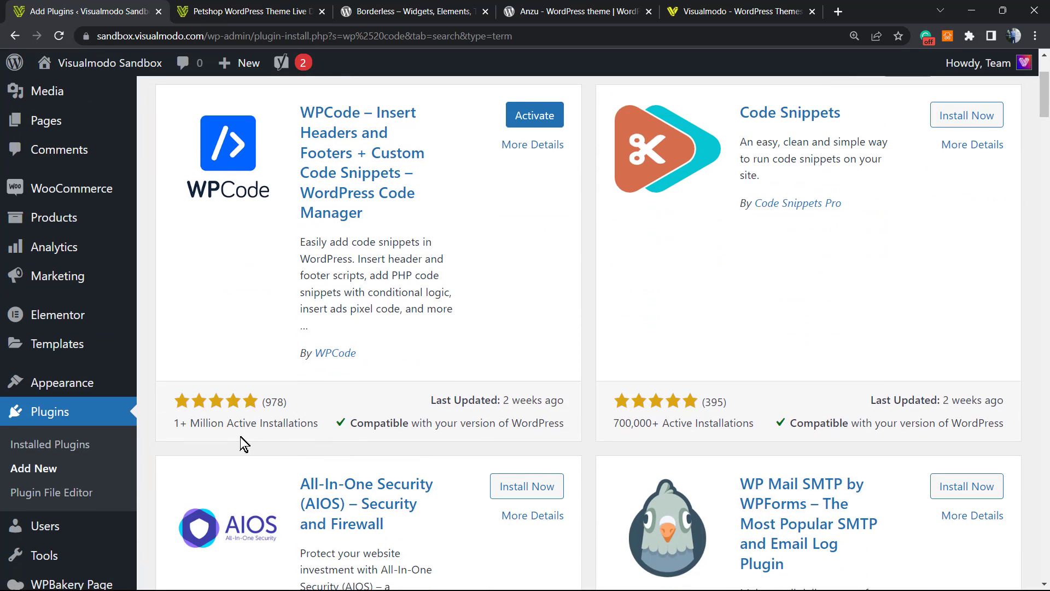
{"action": "double_click", "coordinate": [245, 423]}
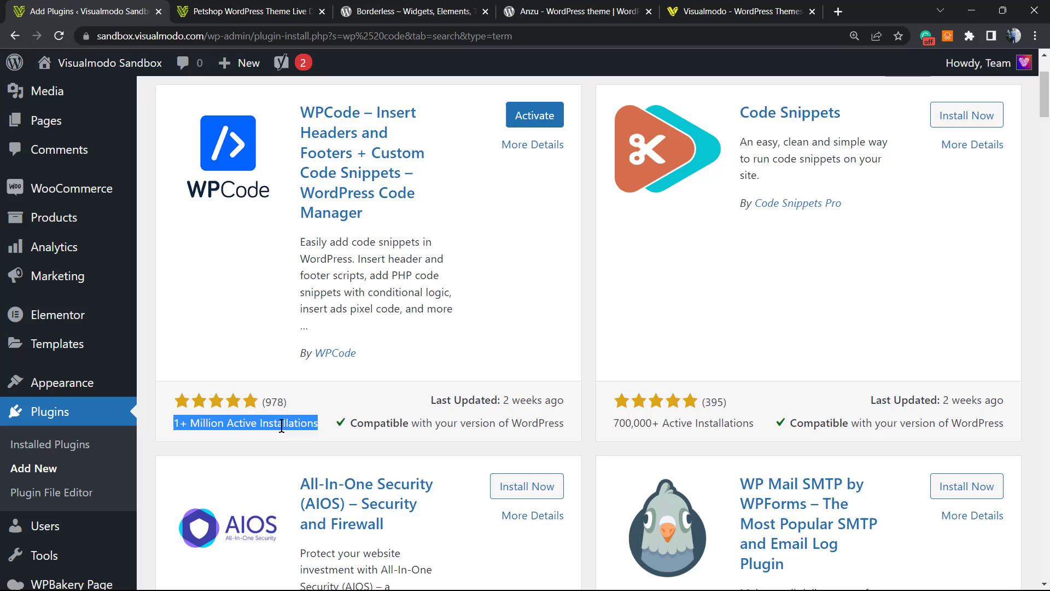
{"action": "scroll", "scroll_direction": "up", "scroll_amount": 3}
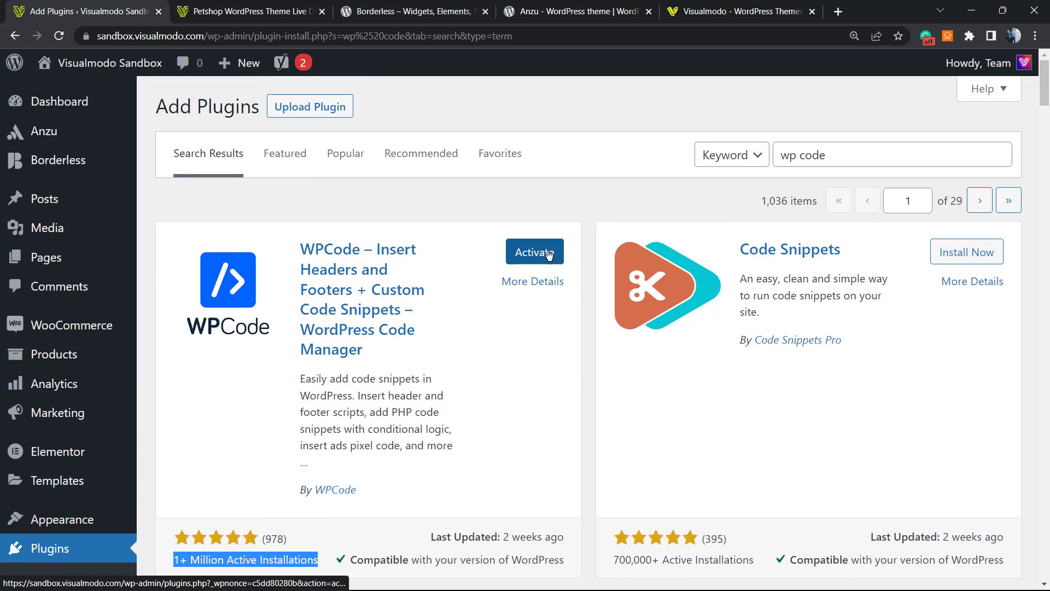
Activate the newly installed WPCode plugin from its card so it appears in Installed Plugins
{"action": "left_click", "coordinate": [534, 251]}
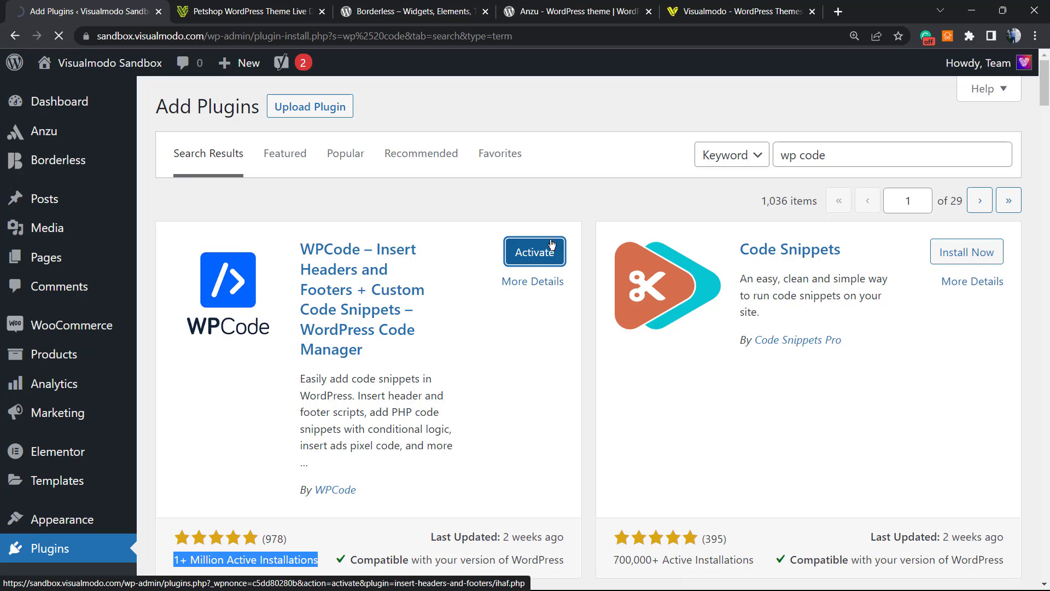
{"action": "left_click", "coordinate": [534, 252]}
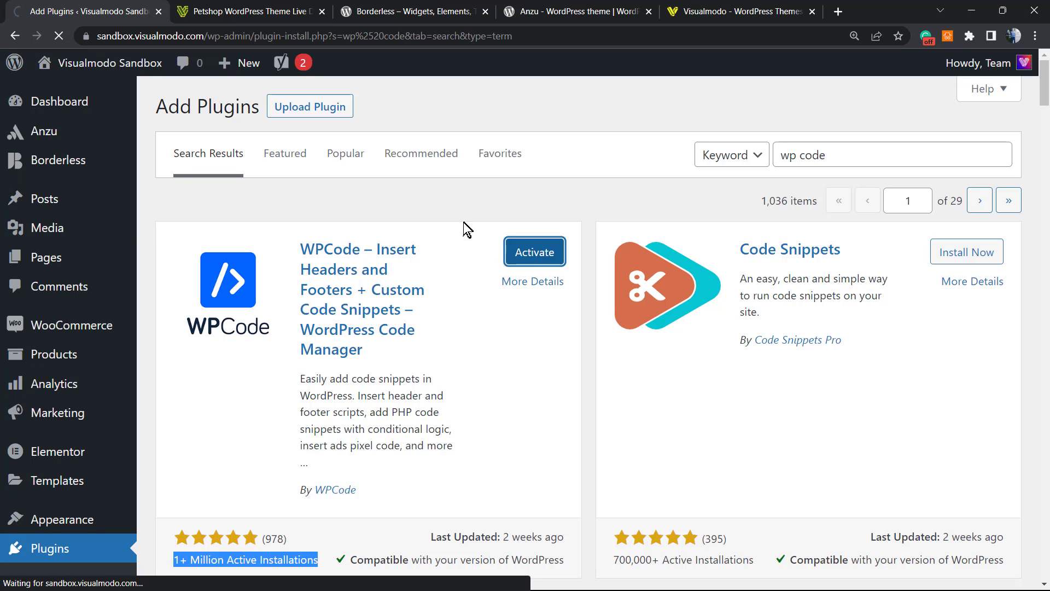
{"action": "left_click", "coordinate": [534, 251]}
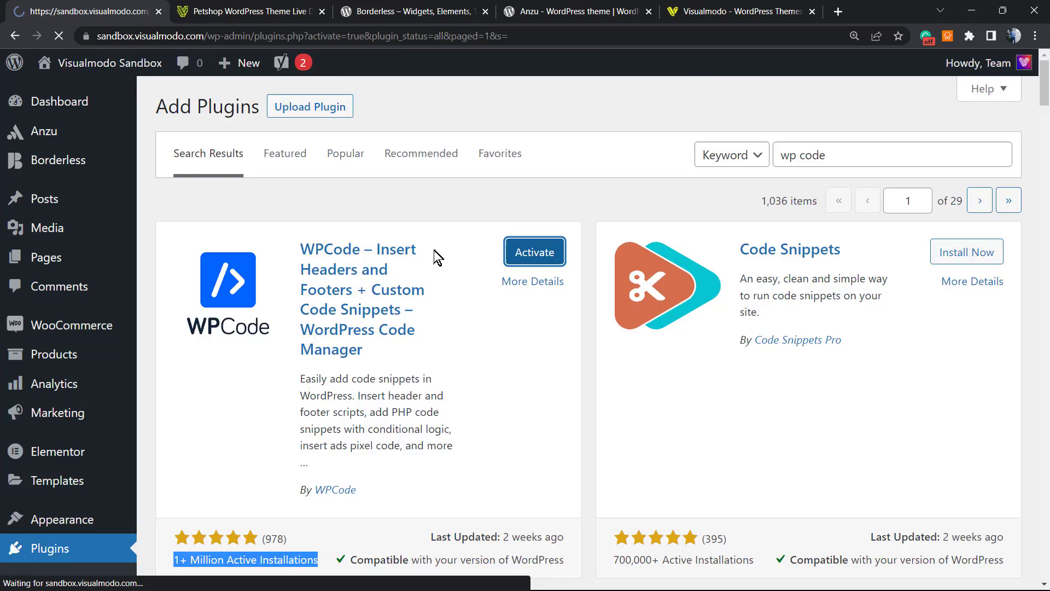
{"action": "left_click", "coordinate": [535, 252]}
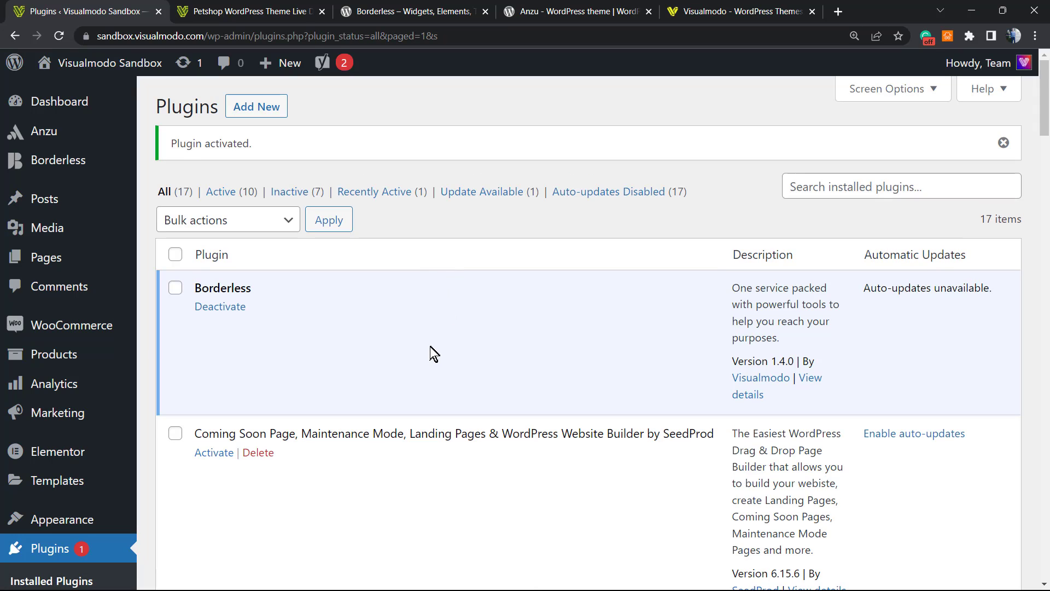
{"action": "scroll", "scroll_direction": "down", "scroll_amount": 3}
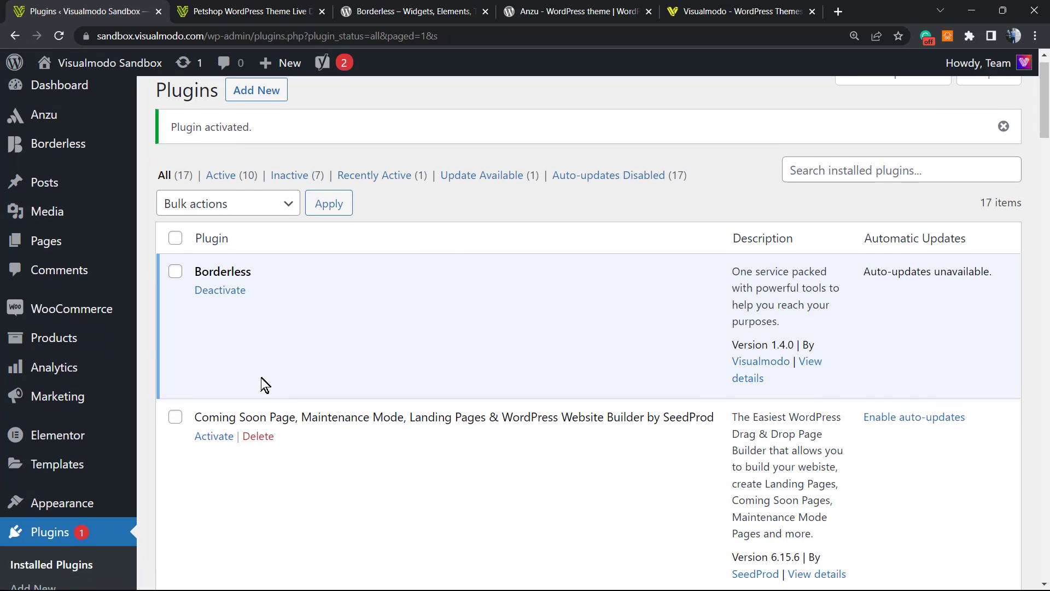
{"action": "scroll", "scroll_direction": "down", "scroll_amount": 3}
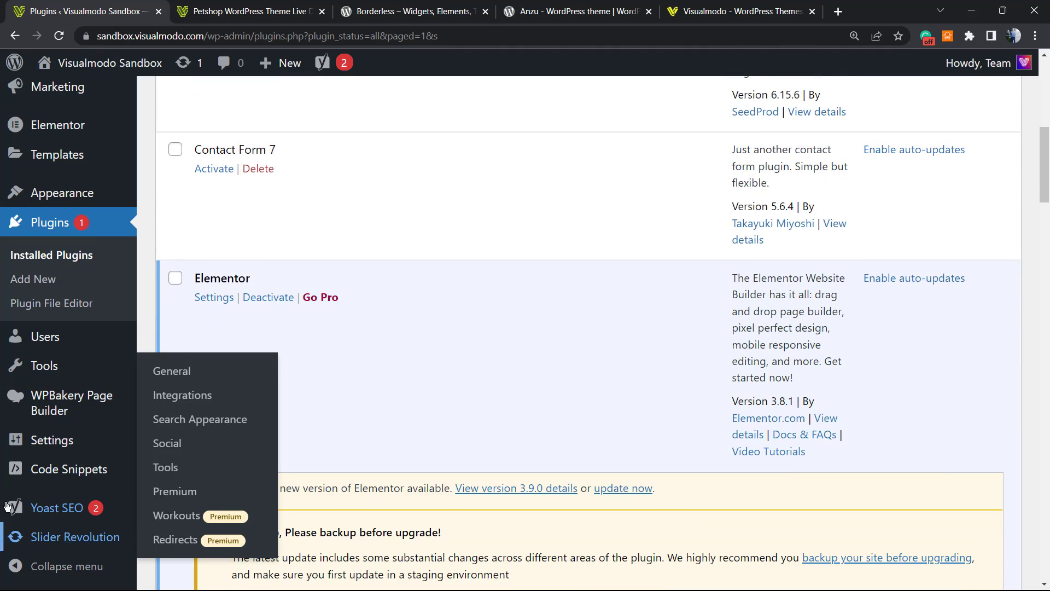
{"action": "mouse_move", "coordinate": [51, 439]}
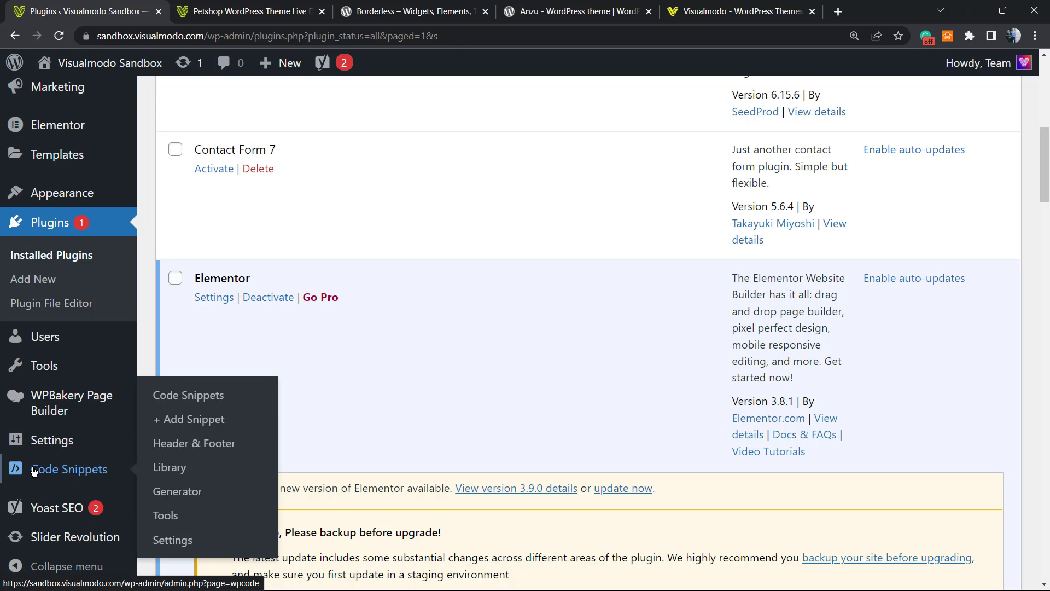
{"action": "mouse_move", "coordinate": [194, 418]}
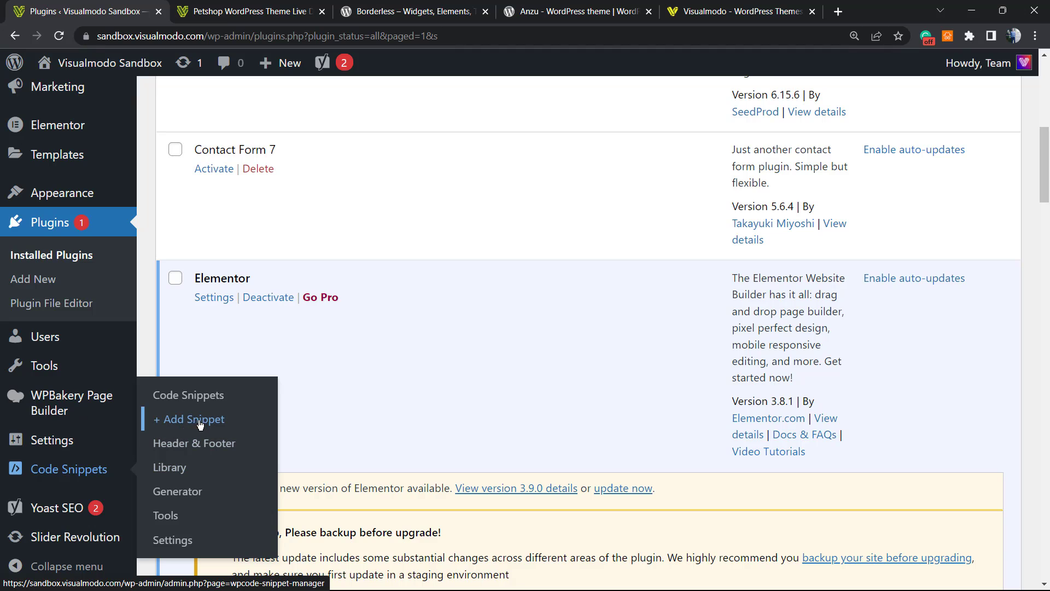
From + Add Snippet, locate Disable The WP Admin Bar in the library and choose Use snippet
{"action": "left_click", "coordinate": [193, 419]}
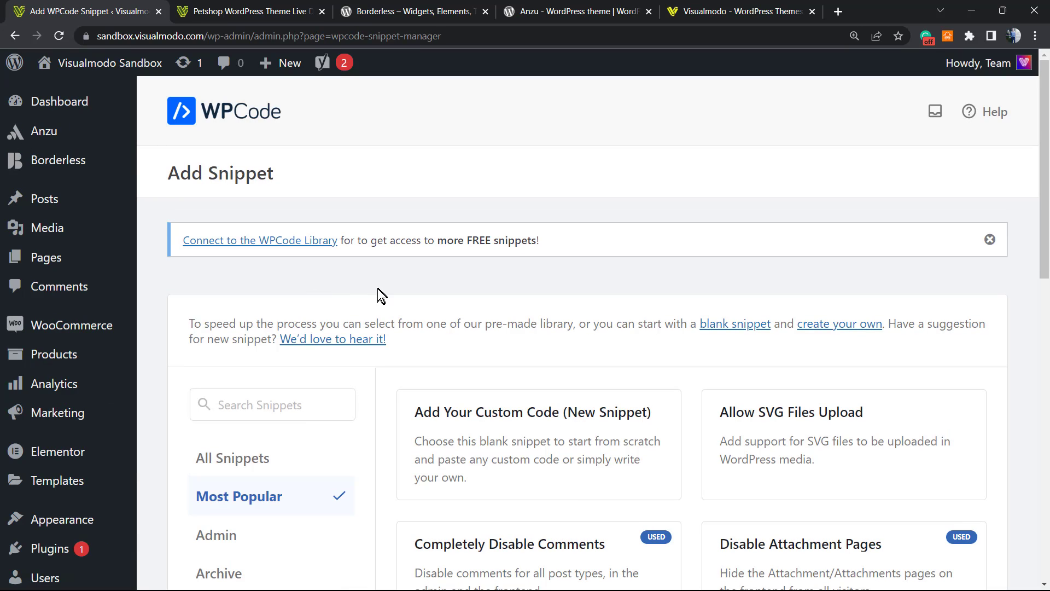
{"action": "scroll", "scroll_direction": "down", "scroll_amount": 3}
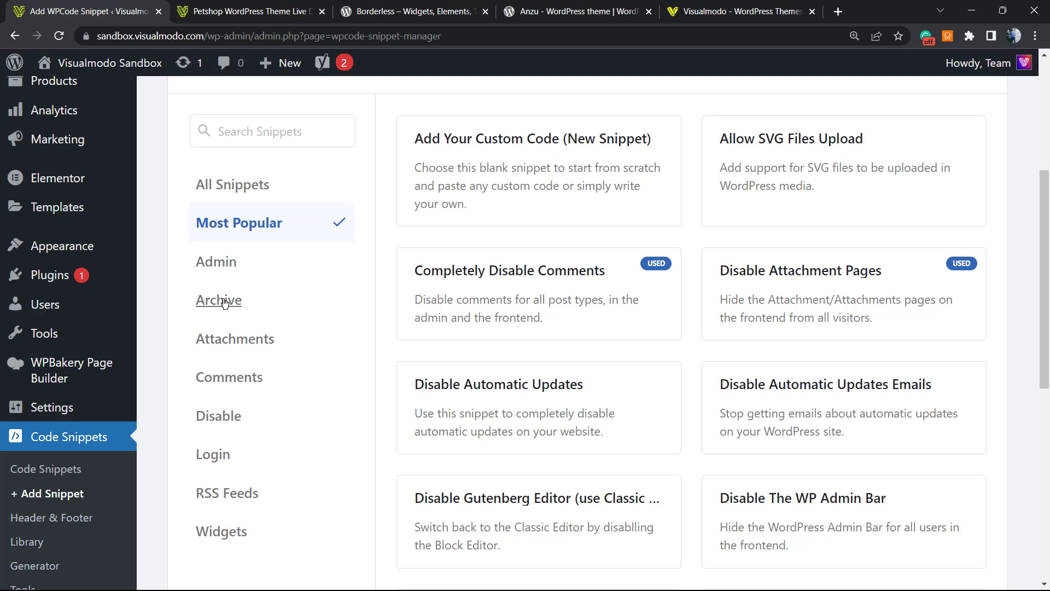
{"action": "scroll", "scroll_direction": "up", "scroll_amount": 3}
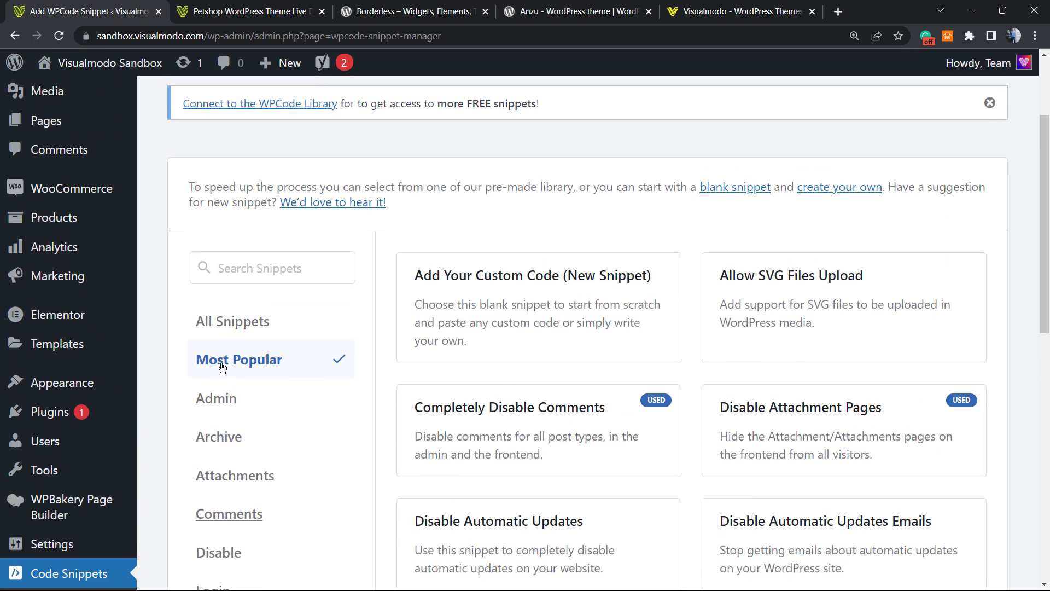
{"action": "mouse_move", "coordinate": [312, 373]}
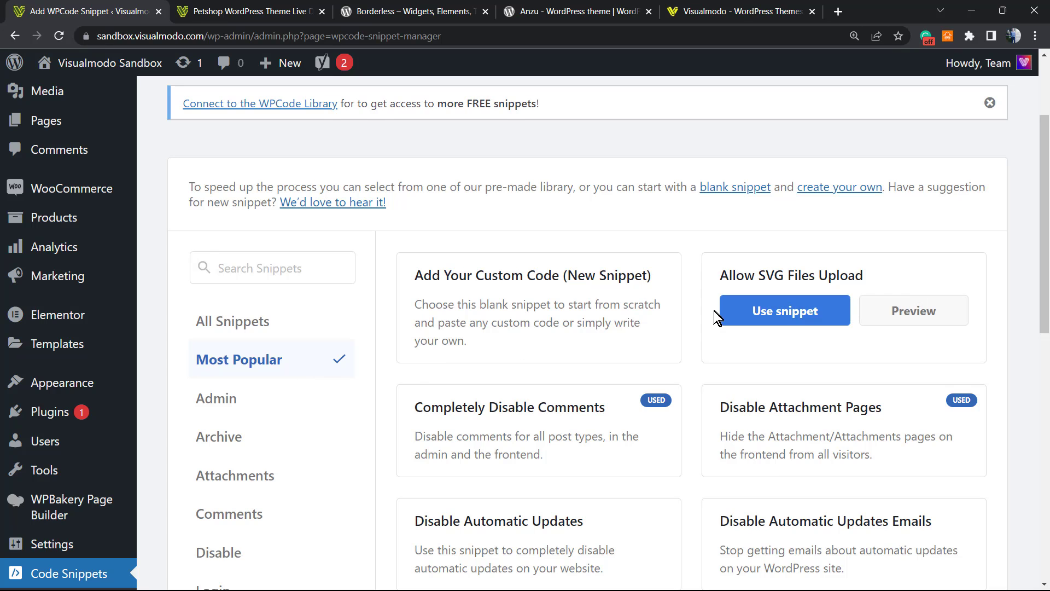
{"action": "scroll", "scroll_direction": "down", "scroll_amount": 3}
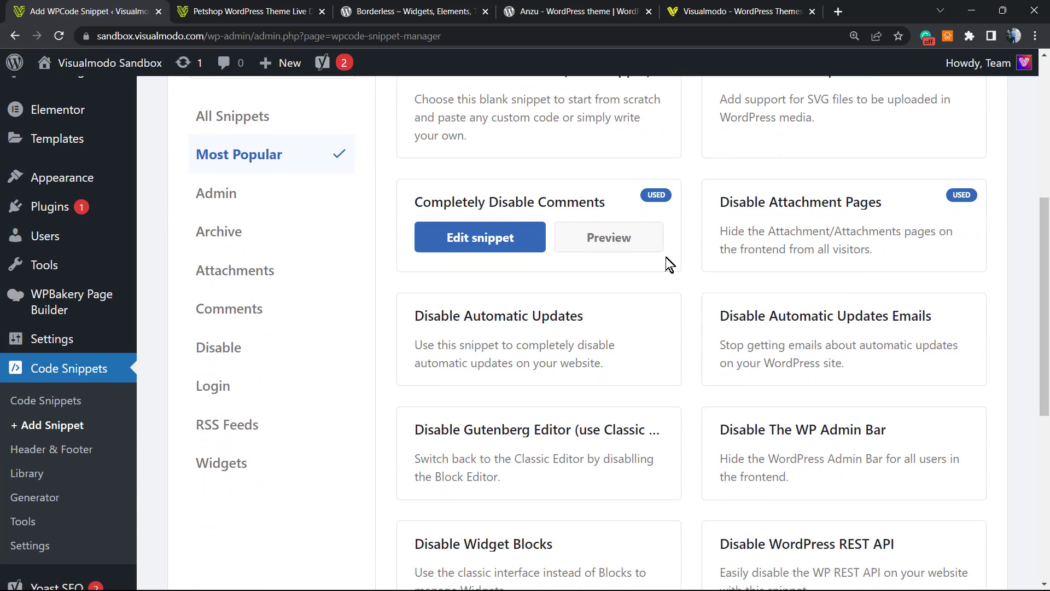
{"action": "scroll", "scroll_direction": "down", "scroll_amount": 3}
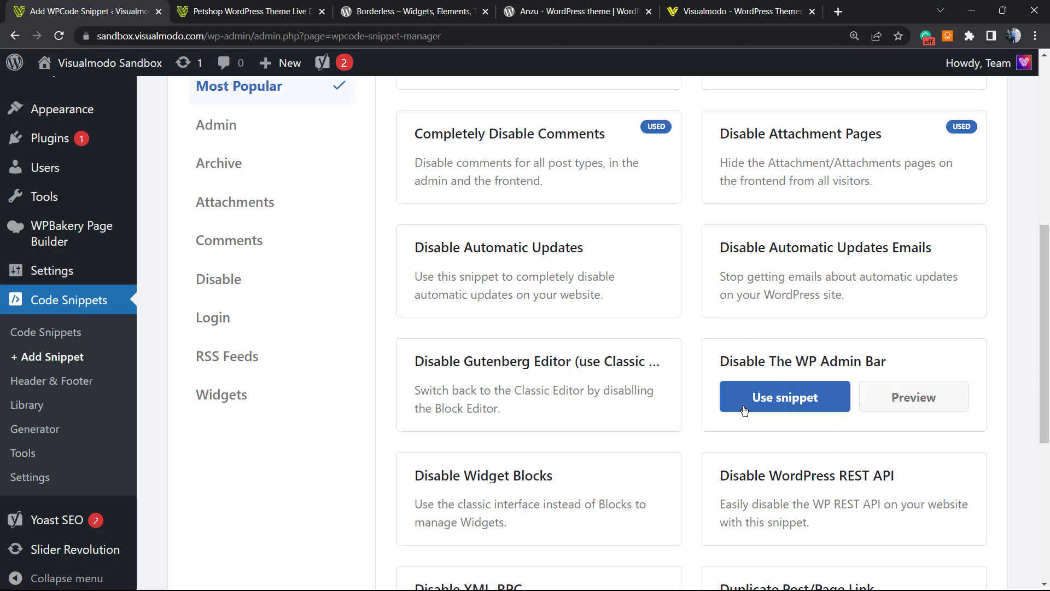
{"action": "mouse_move", "coordinate": [742, 368]}
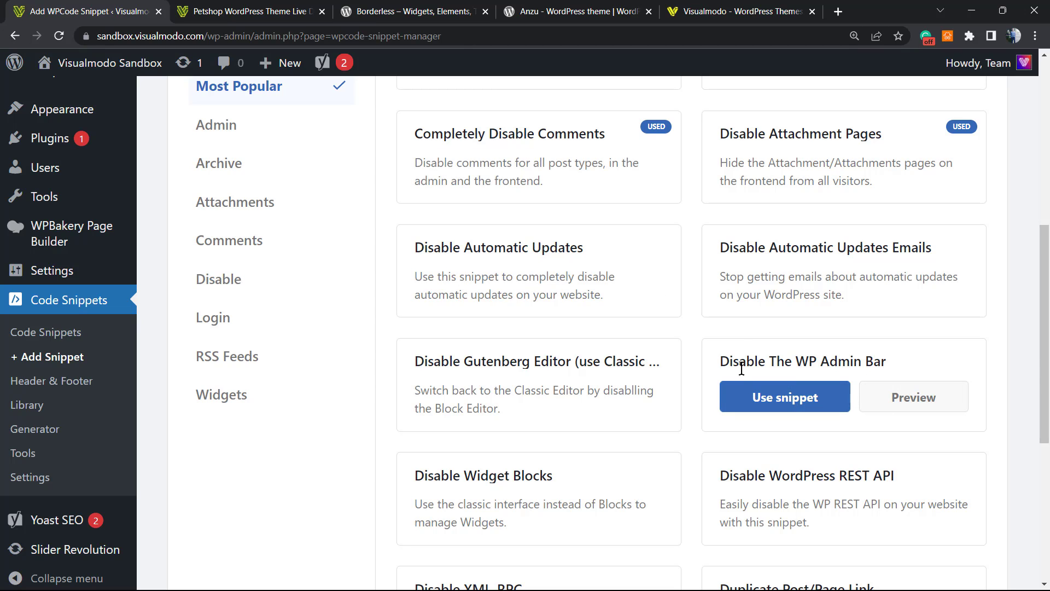
{"action": "double_click", "coordinate": [803, 361]}
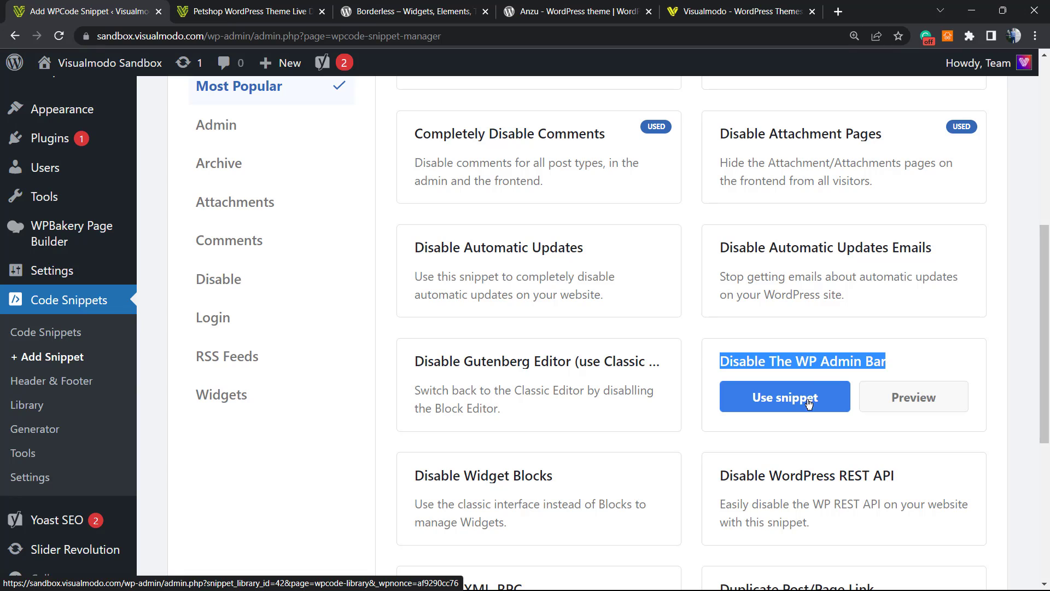
{"action": "mouse_move", "coordinate": [808, 397]}
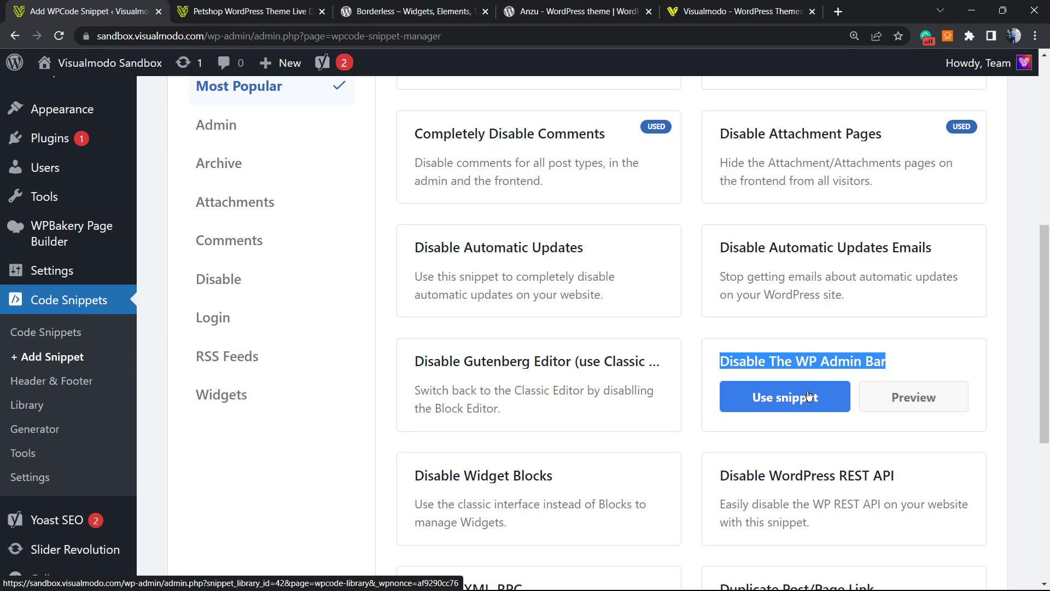
{"action": "mouse_move", "coordinate": [797, 402]}
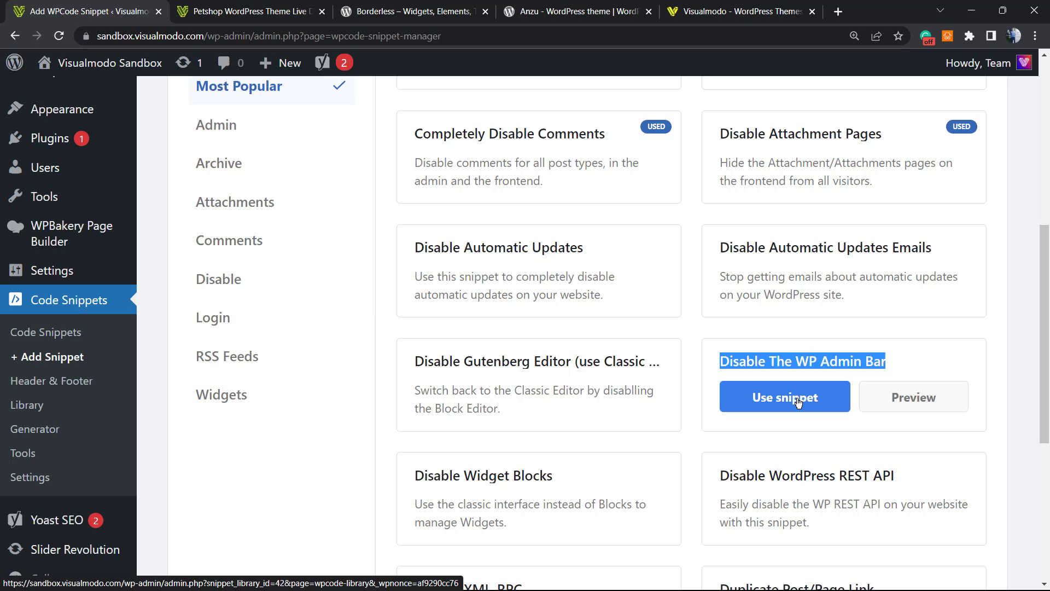
{"action": "left_click", "coordinate": [784, 397]}
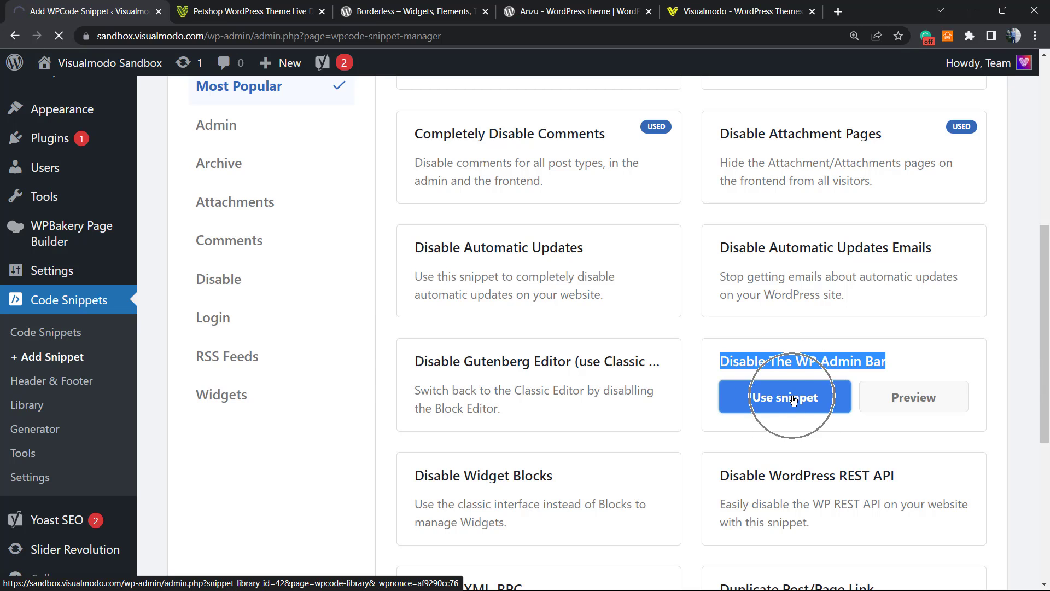
Switch the Disable The WP Admin Bar snippet to Active and save it with Update
{"action": "left_click", "coordinate": [783, 397]}
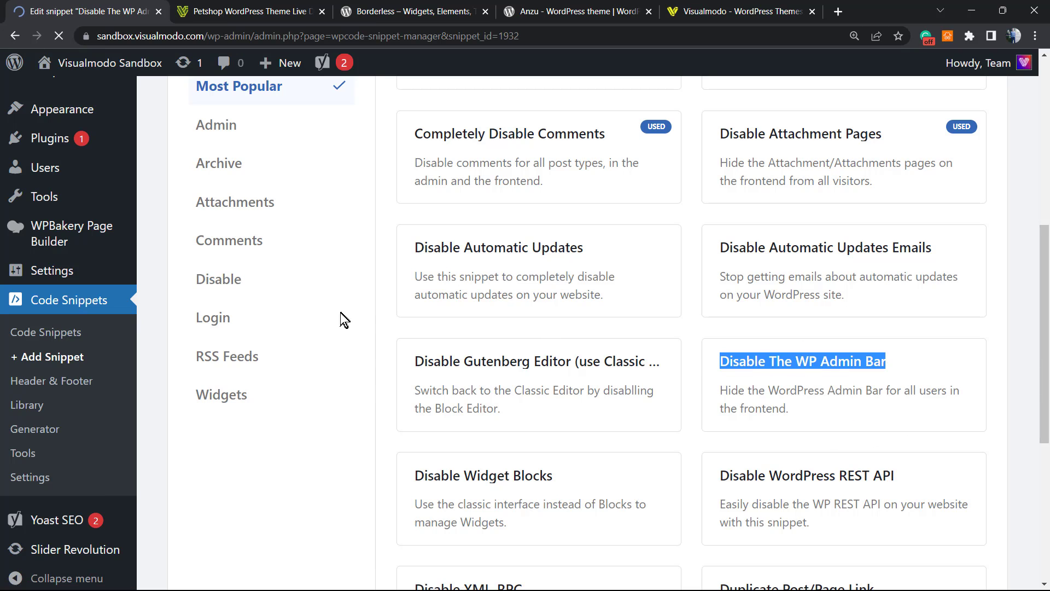
{"action": "left_click", "coordinate": [802, 361]}
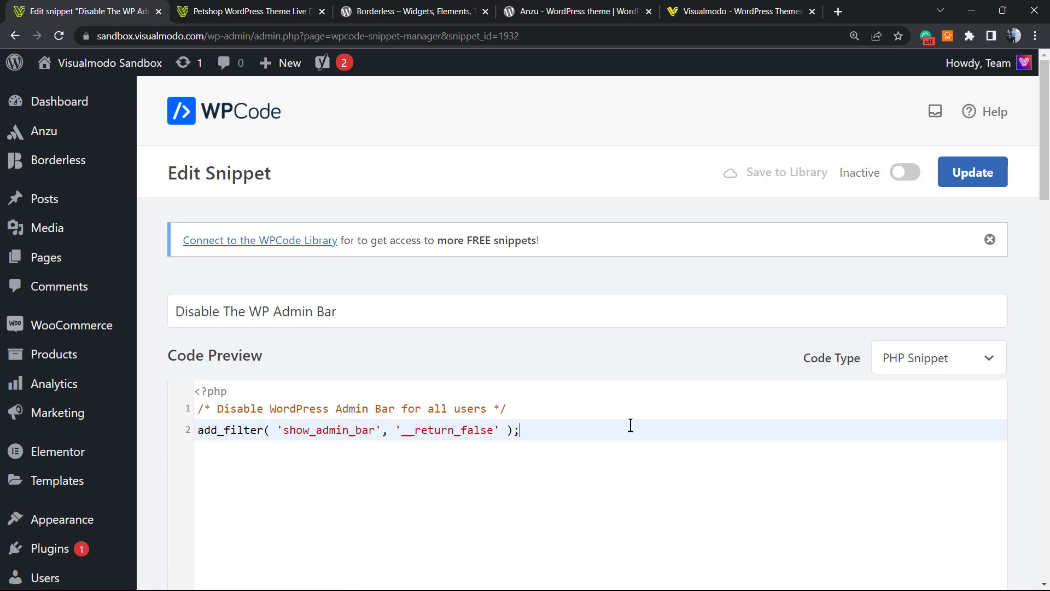
{"action": "mouse_move", "coordinate": [429, 399]}
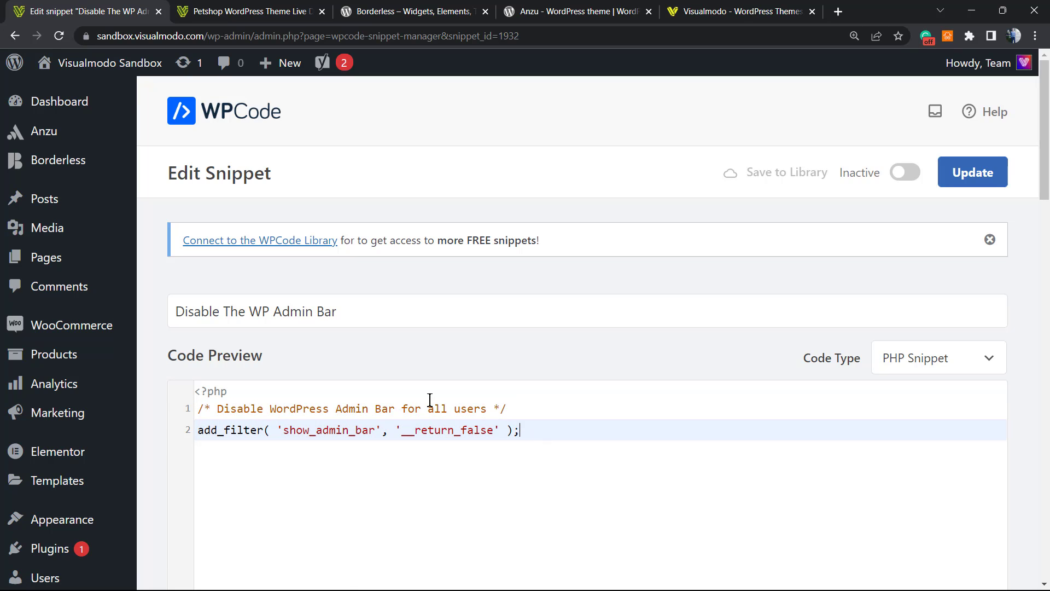
{"action": "scroll", "scroll_direction": "down", "scroll_amount": 3}
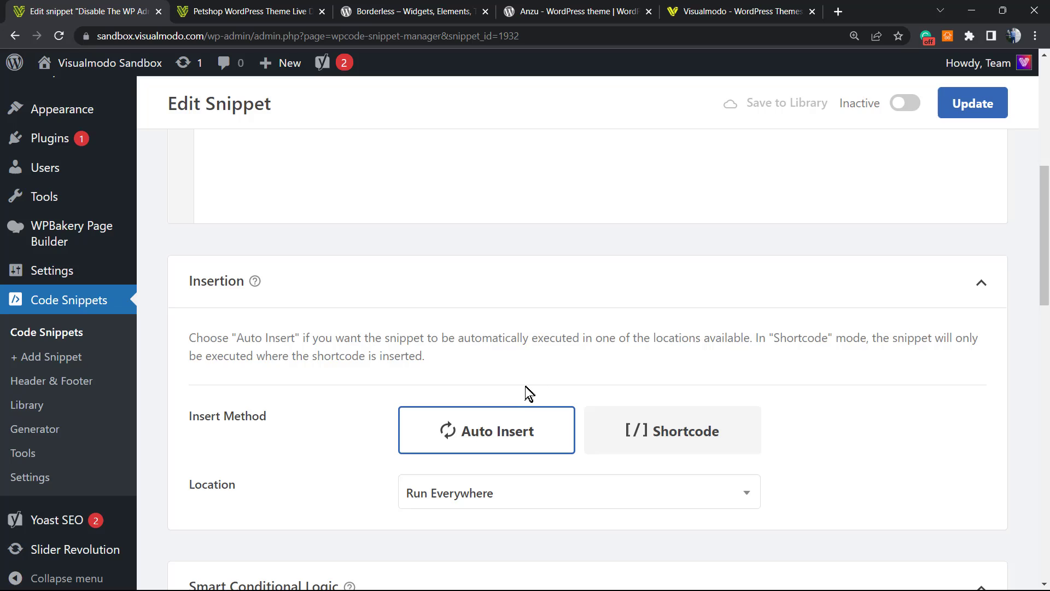
{"action": "scroll", "scroll_direction": "up", "scroll_amount": 3}
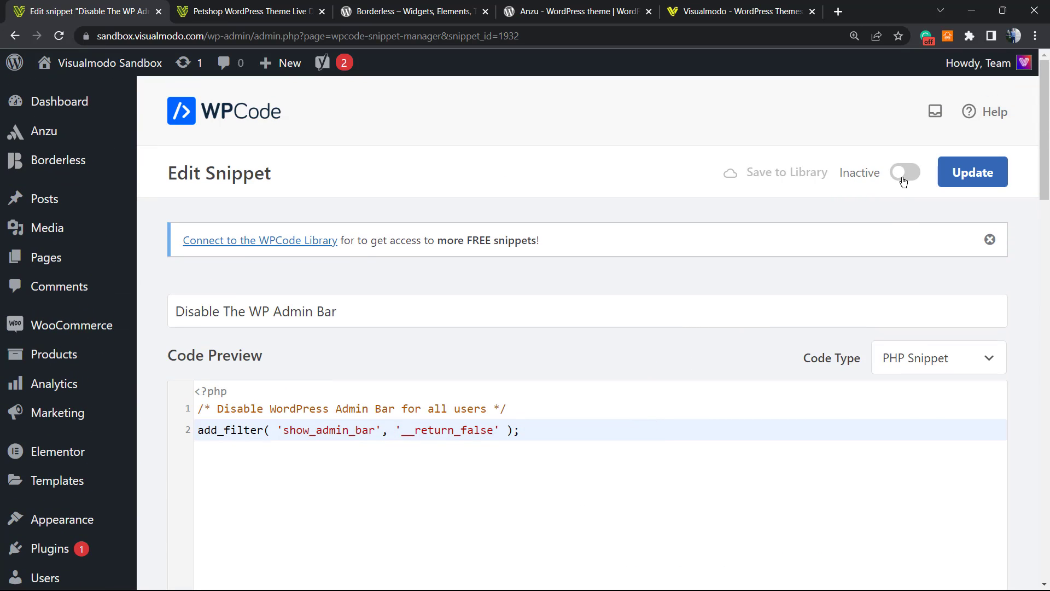
{"action": "mouse_move", "coordinate": [896, 183]}
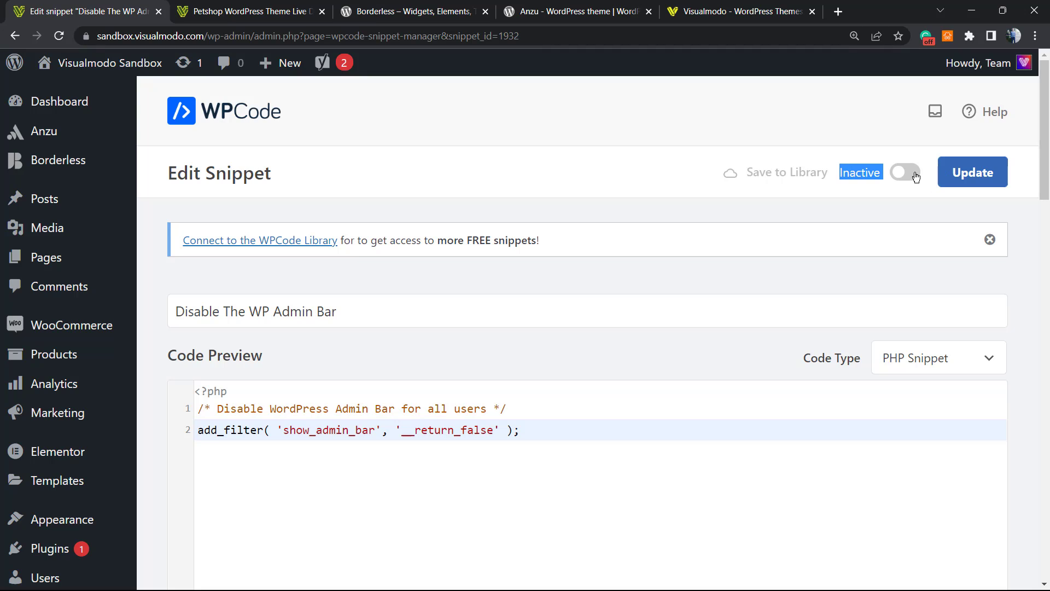
{"action": "left_click", "coordinate": [904, 171]}
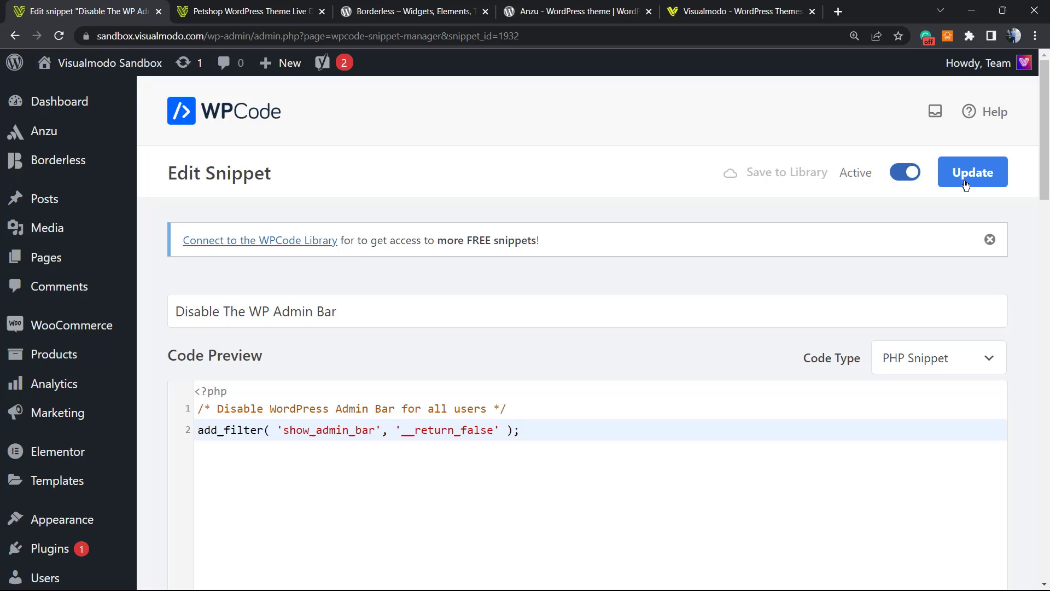
{"action": "left_click", "coordinate": [972, 173]}
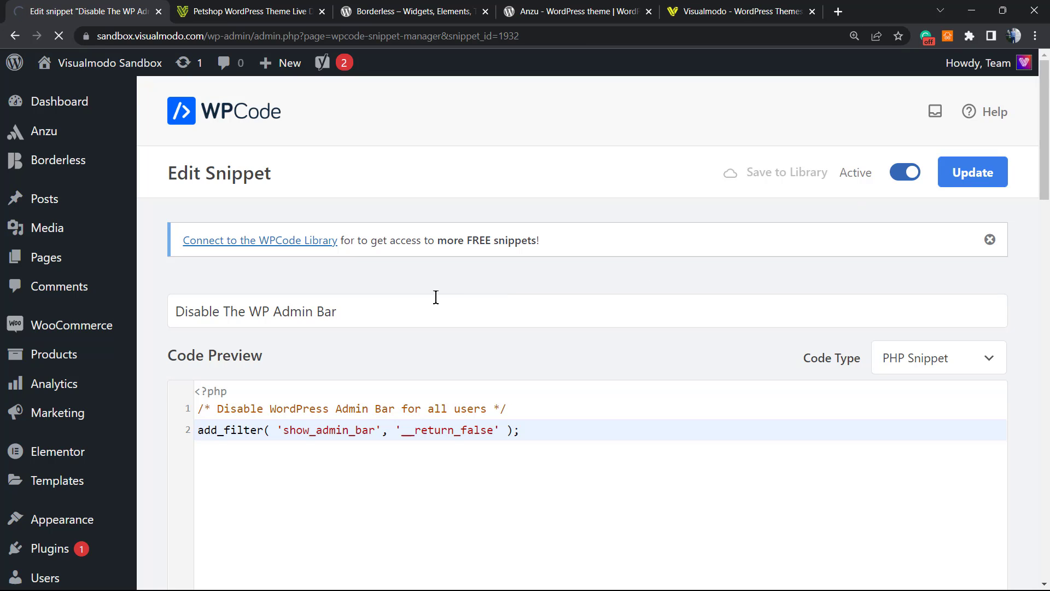
{"action": "left_click", "coordinate": [972, 171]}
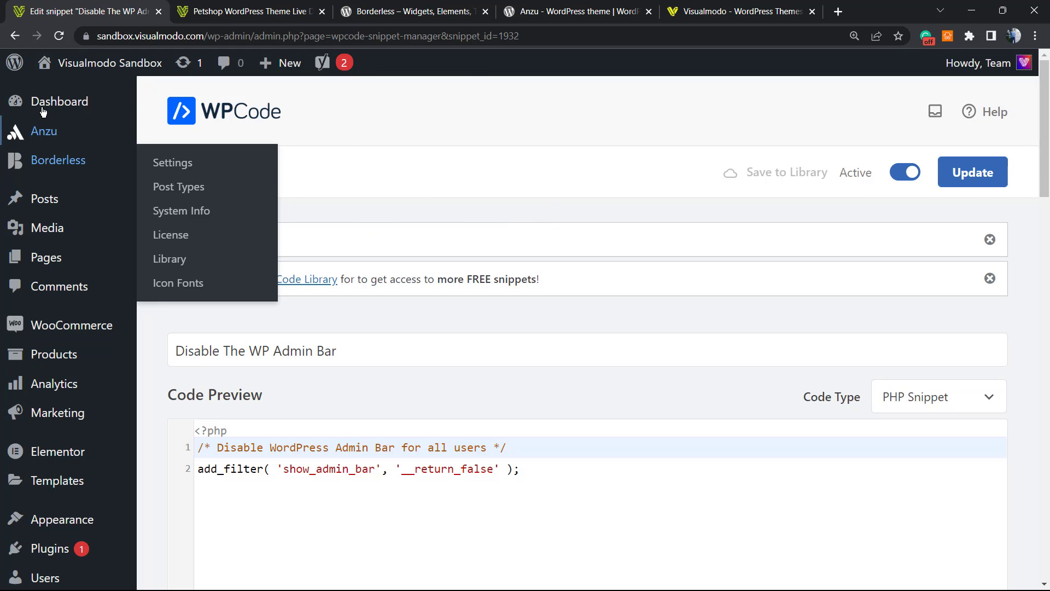
Switch to the Petshop front-end tab to check the admin bar is gone
{"action": "left_click", "coordinate": [59, 101]}
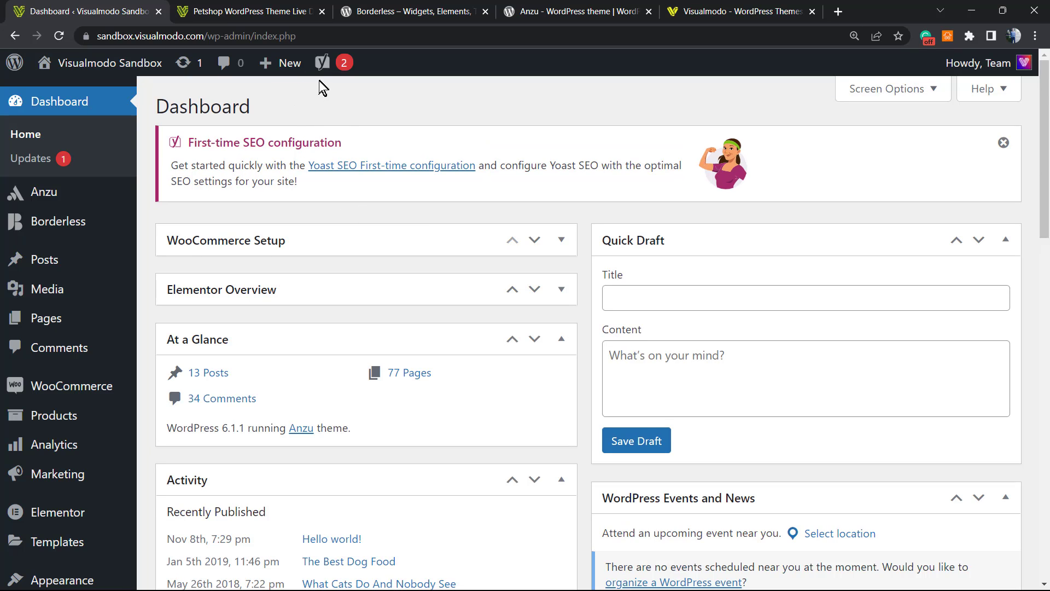
{"action": "mouse_move", "coordinate": [321, 63]}
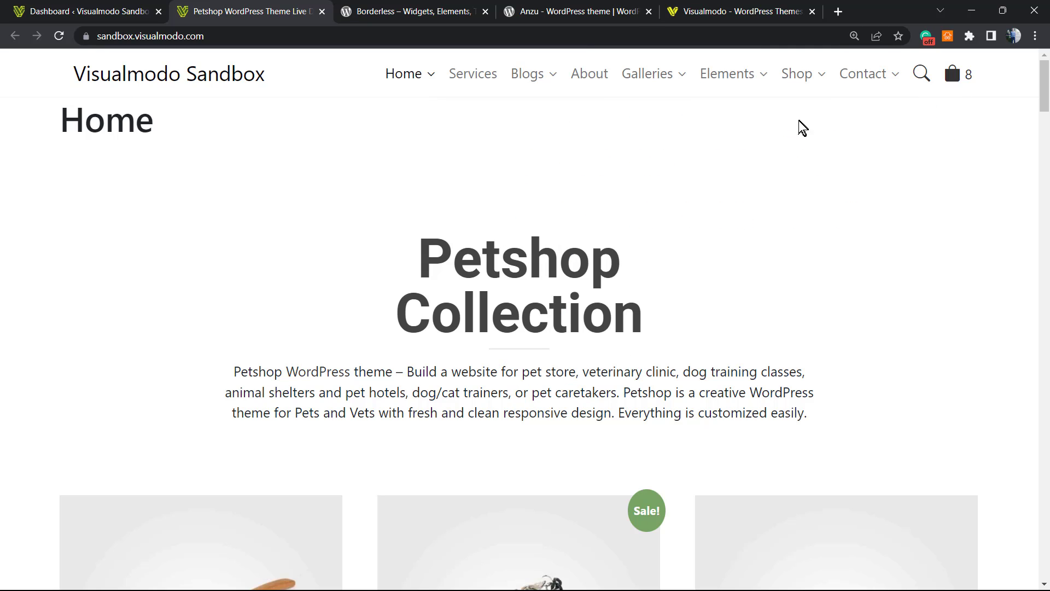
{"action": "mouse_move", "coordinate": [584, 167]}
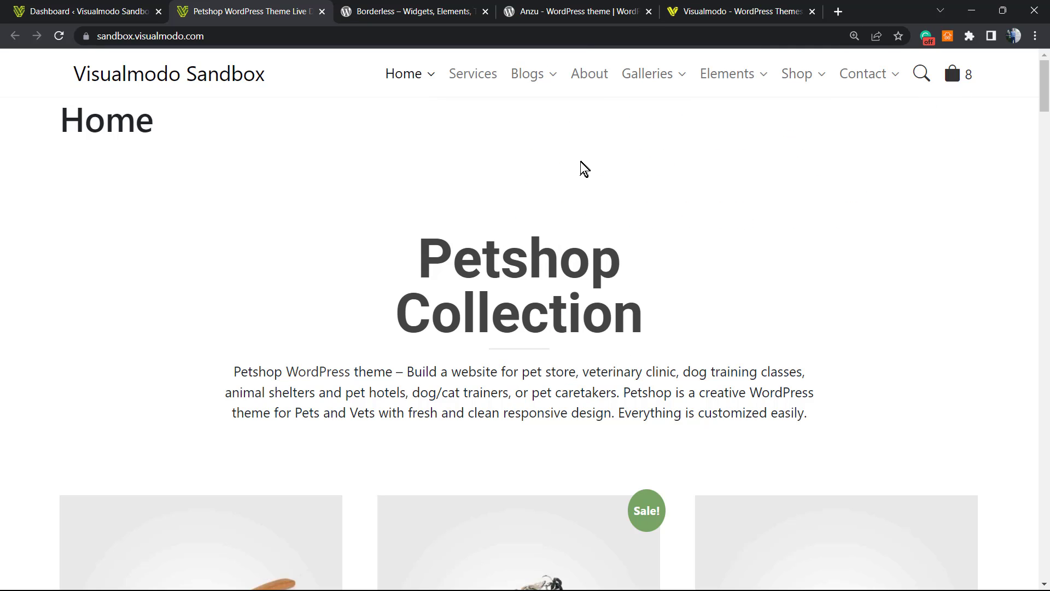
{"action": "mouse_move", "coordinate": [477, 203]}
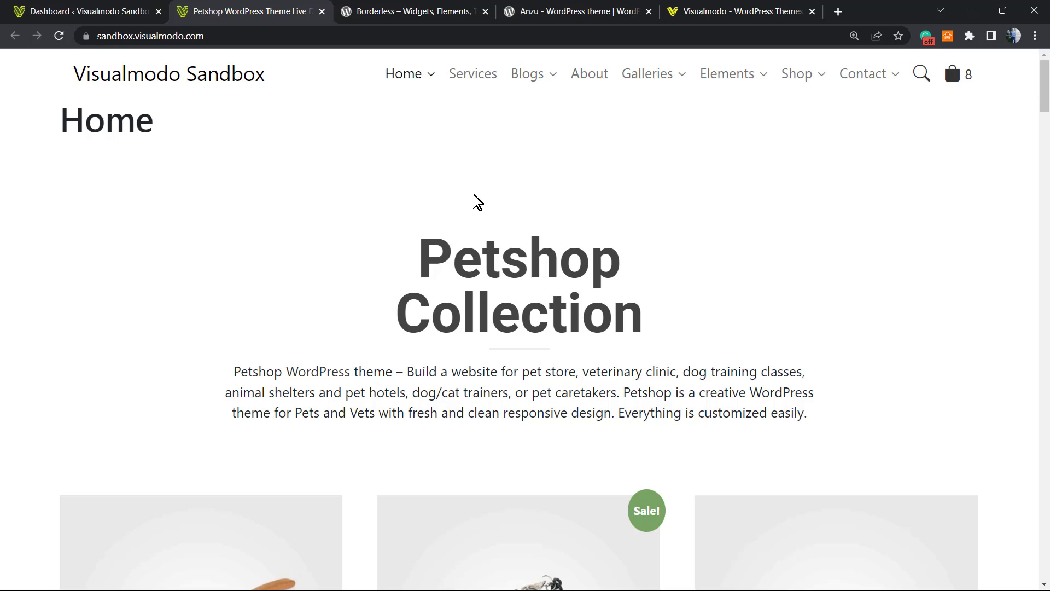
{"action": "mouse_move", "coordinate": [306, 143]}
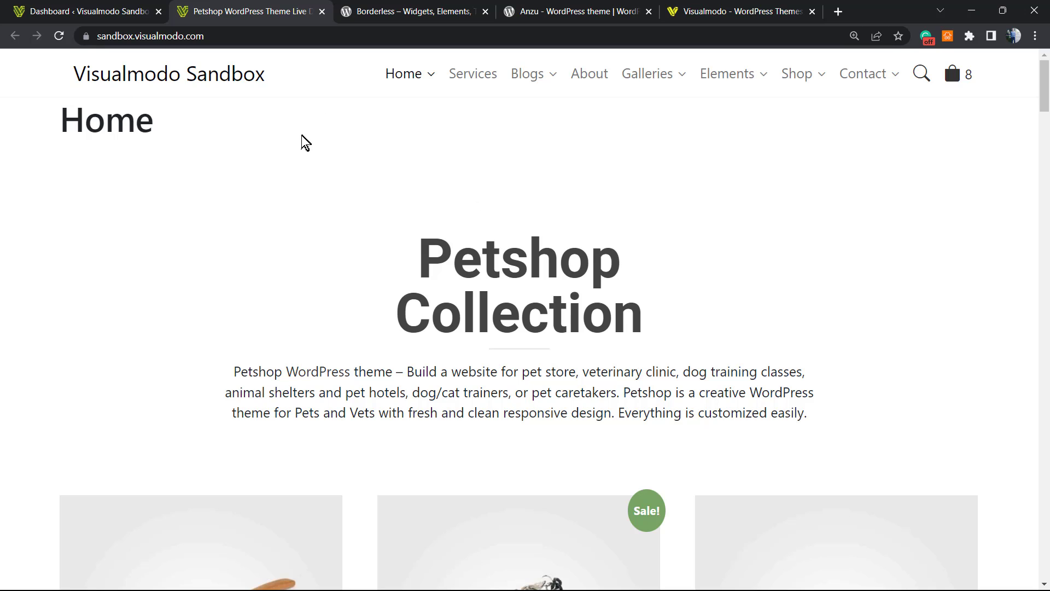
{"action": "mouse_move", "coordinate": [302, 148]}
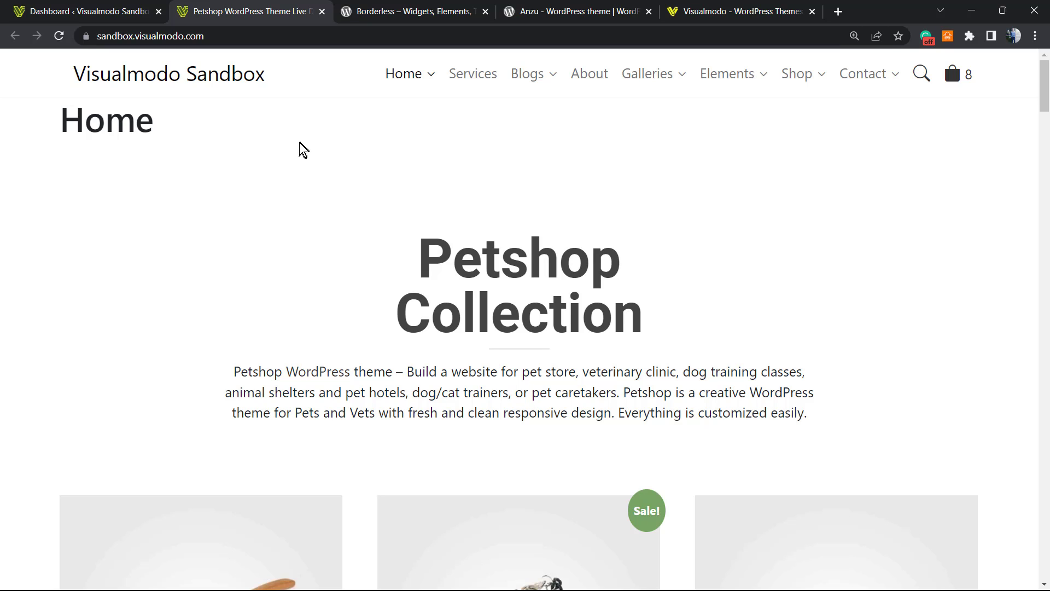
Review the Borderless plugin page, highlighting 'Borderless', 'Templates' and 'for' in its title
{"action": "left_click", "coordinate": [414, 12]}
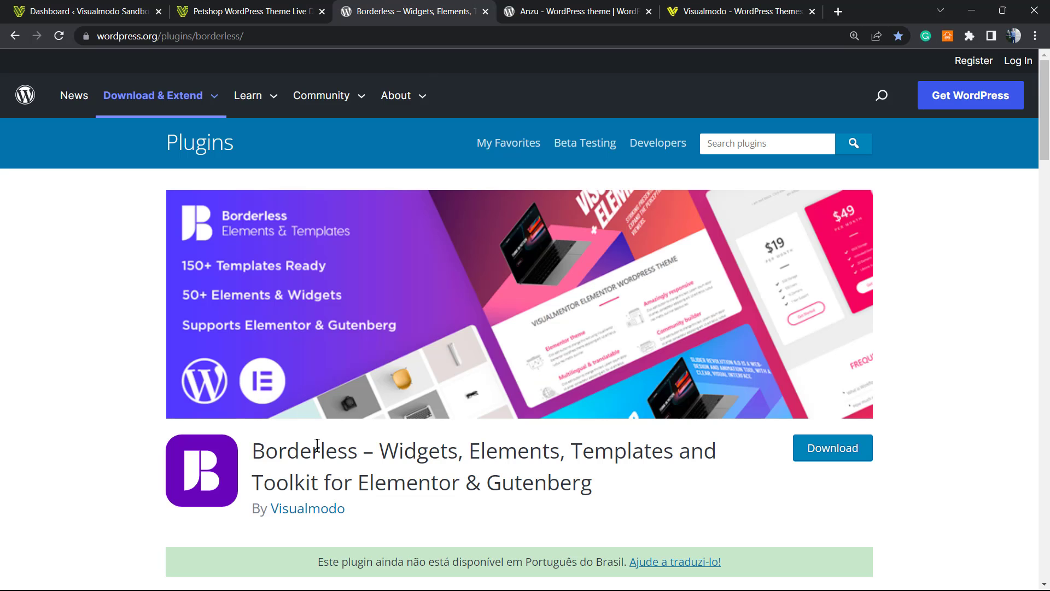
{"action": "double_click", "coordinate": [305, 450]}
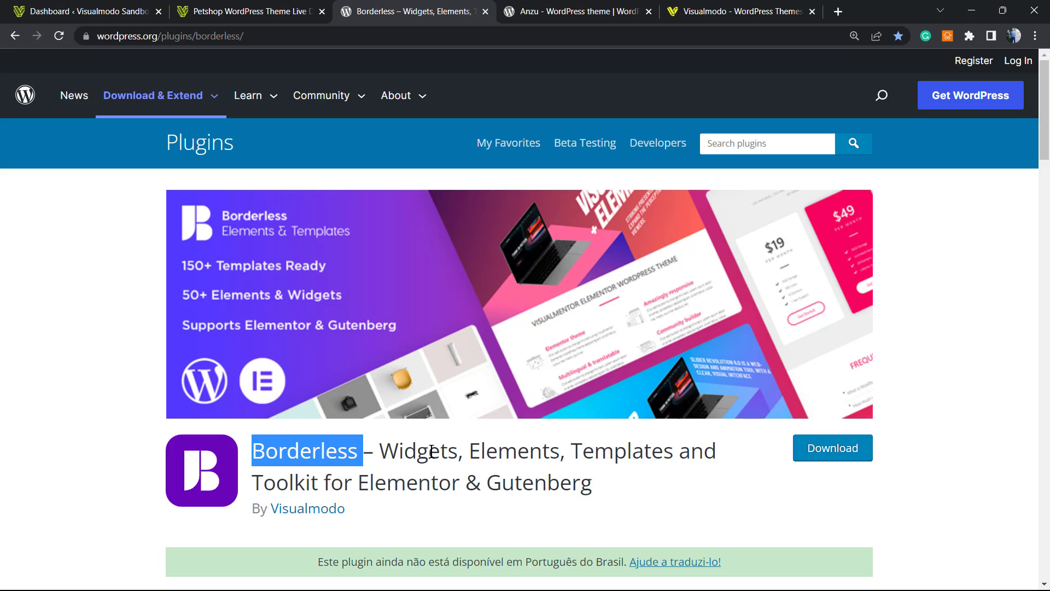
{"action": "double_click", "coordinate": [622, 451]}
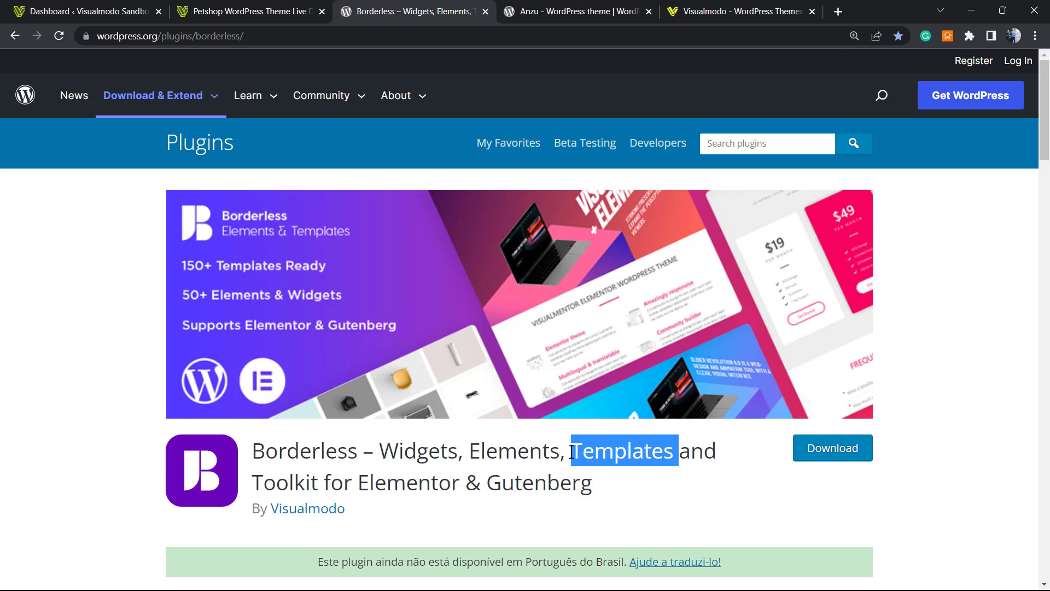
{"action": "double_click", "coordinate": [339, 483]}
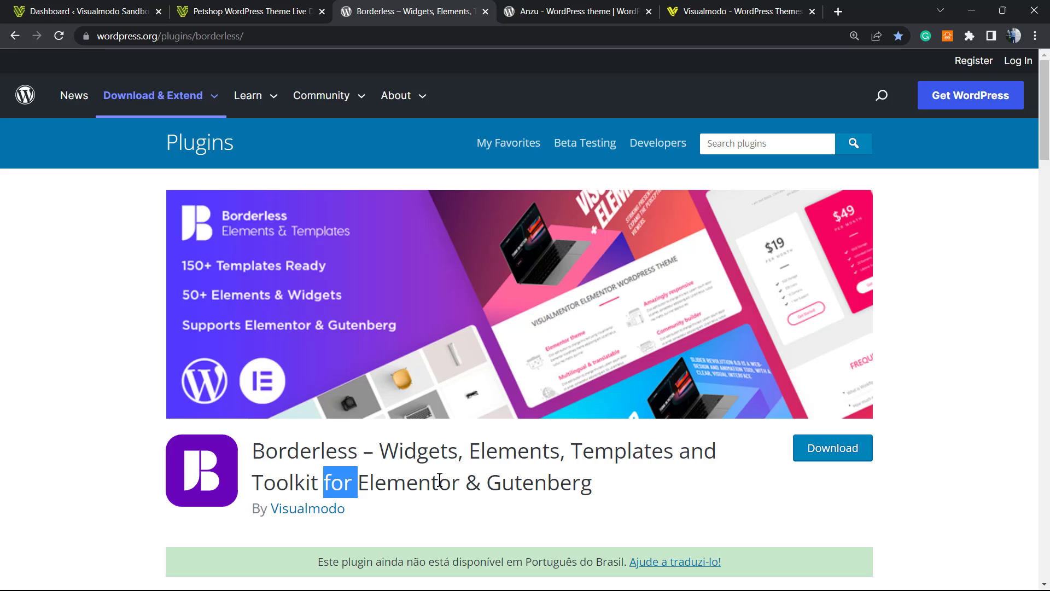
{"action": "mouse_move", "coordinate": [534, 5]}
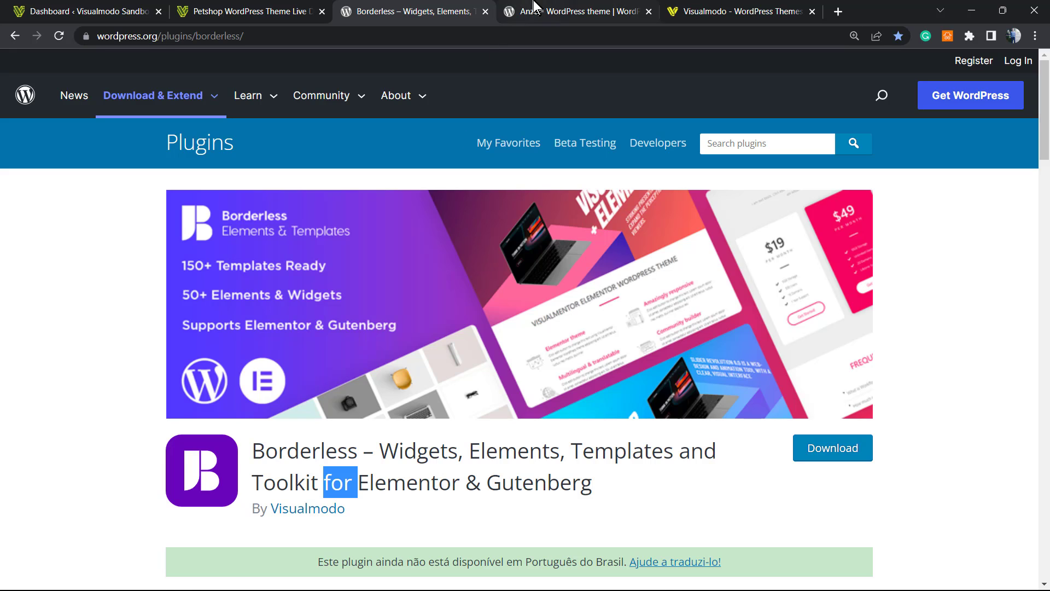
Bring up the Anzu theme page on WordPress.org and highlight the theme name Anzu
{"action": "left_click", "coordinate": [575, 12]}
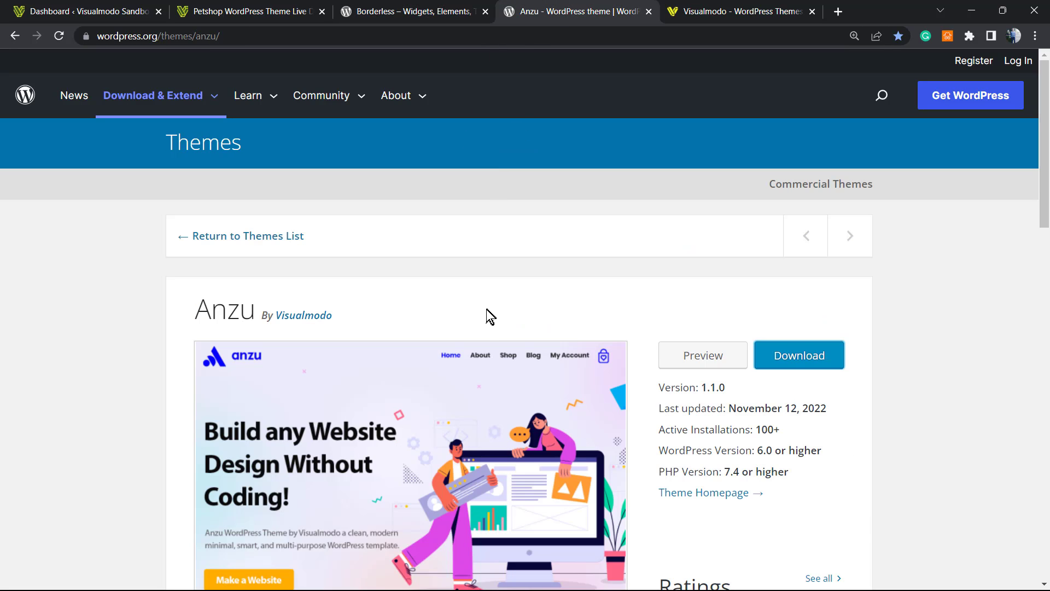
{"action": "mouse_move", "coordinate": [469, 337]}
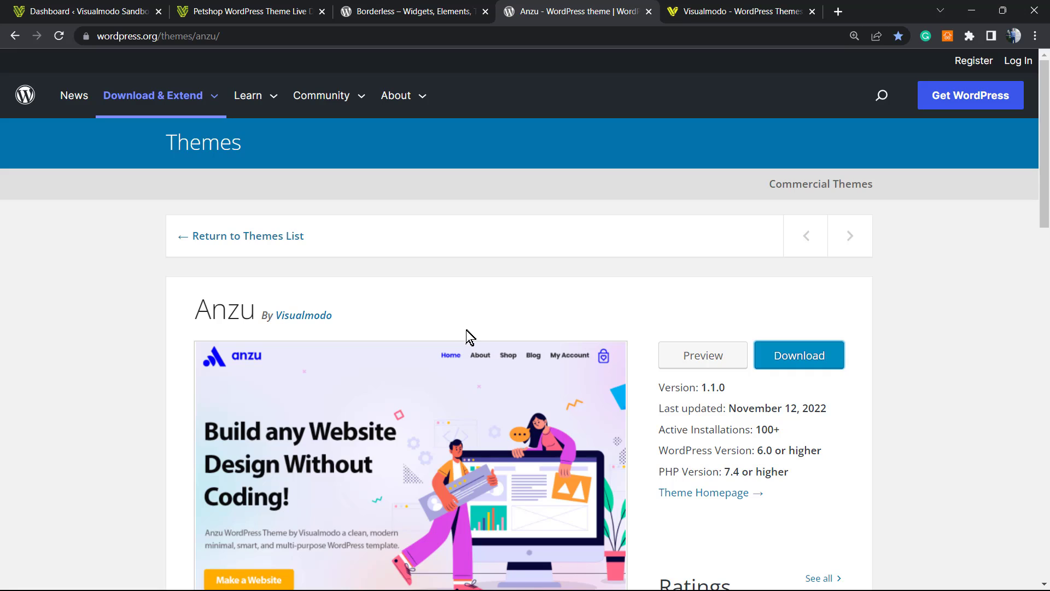
{"action": "mouse_move", "coordinate": [467, 328]}
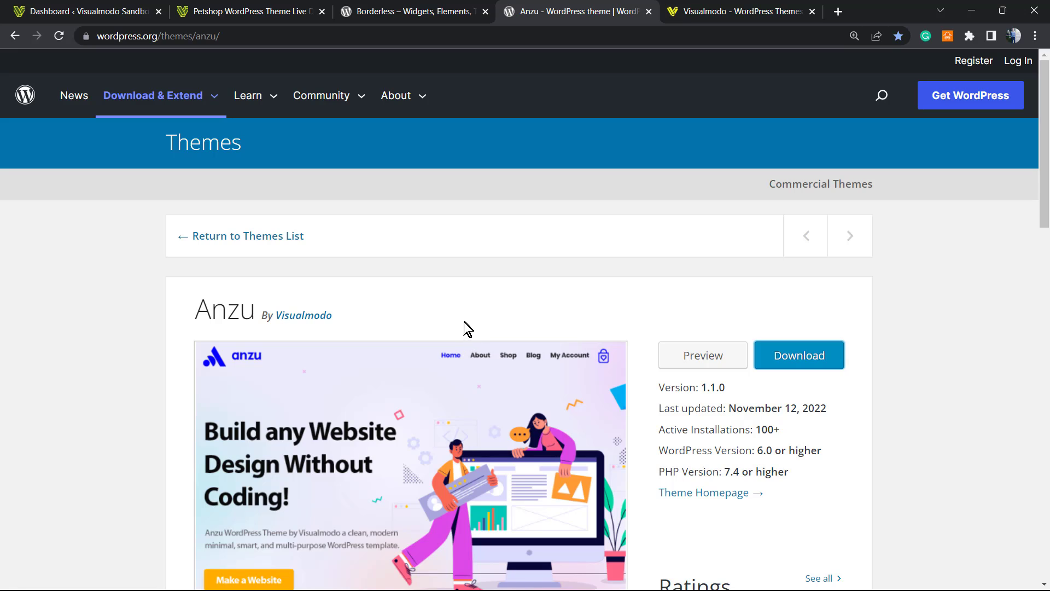
{"action": "mouse_move", "coordinate": [433, 336]}
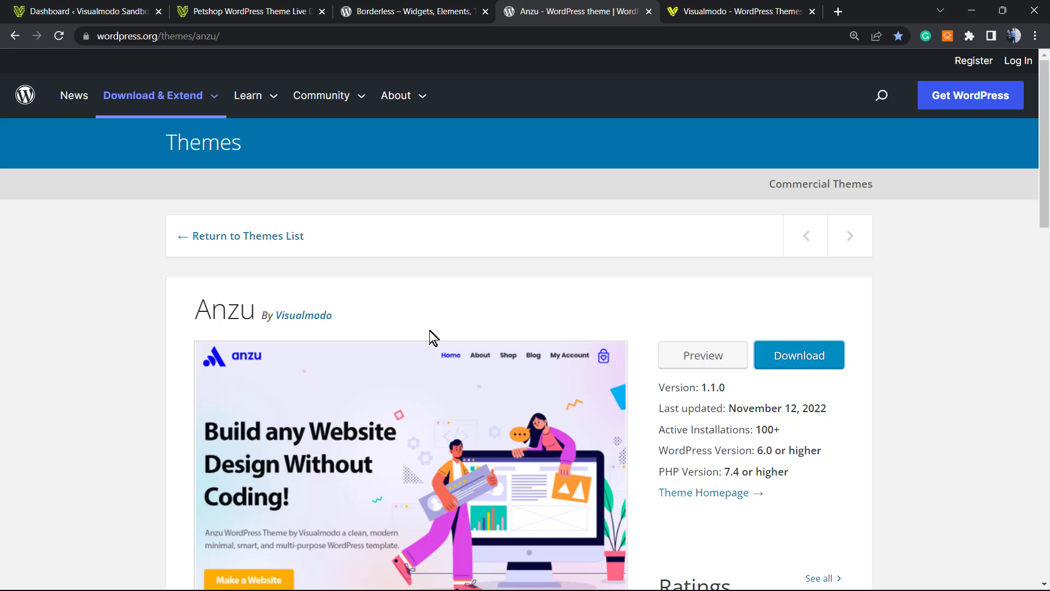
{"action": "mouse_move", "coordinate": [423, 343]}
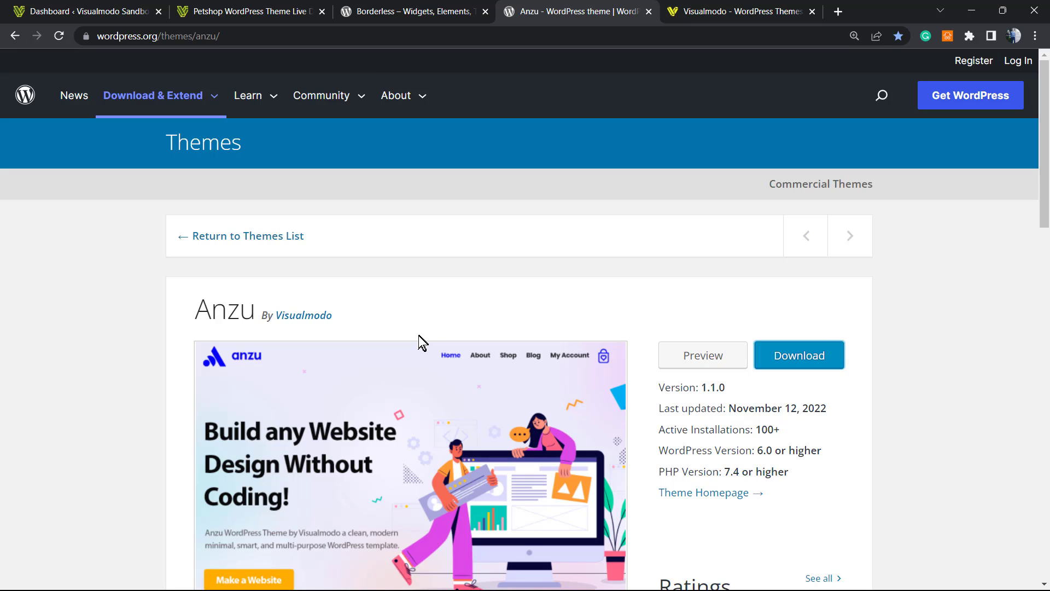
{"action": "mouse_move", "coordinate": [395, 374]}
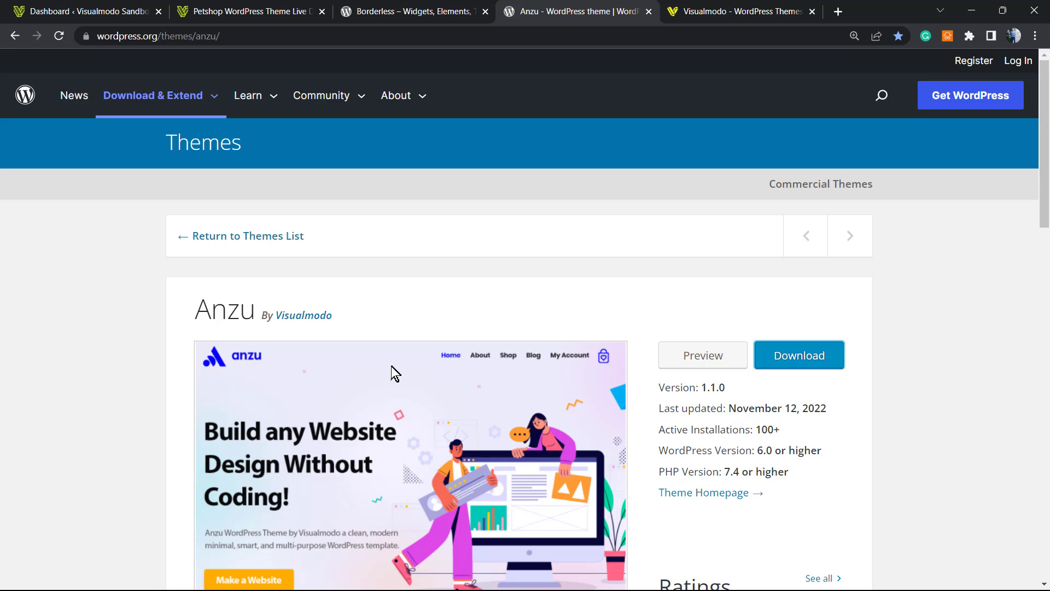
{"action": "double_click", "coordinate": [225, 308]}
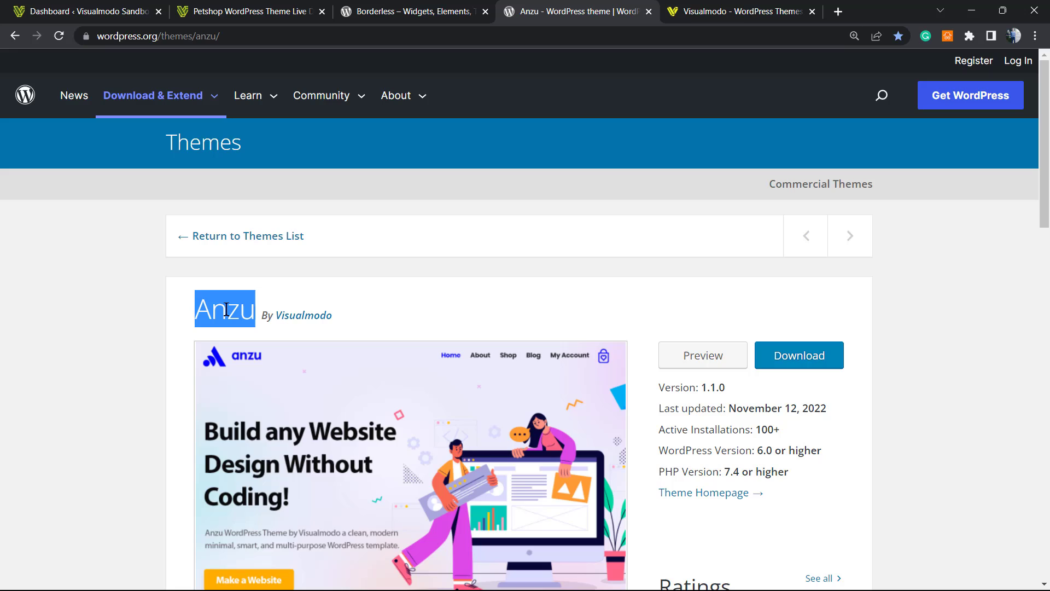
{"action": "mouse_move", "coordinate": [575, 317]}
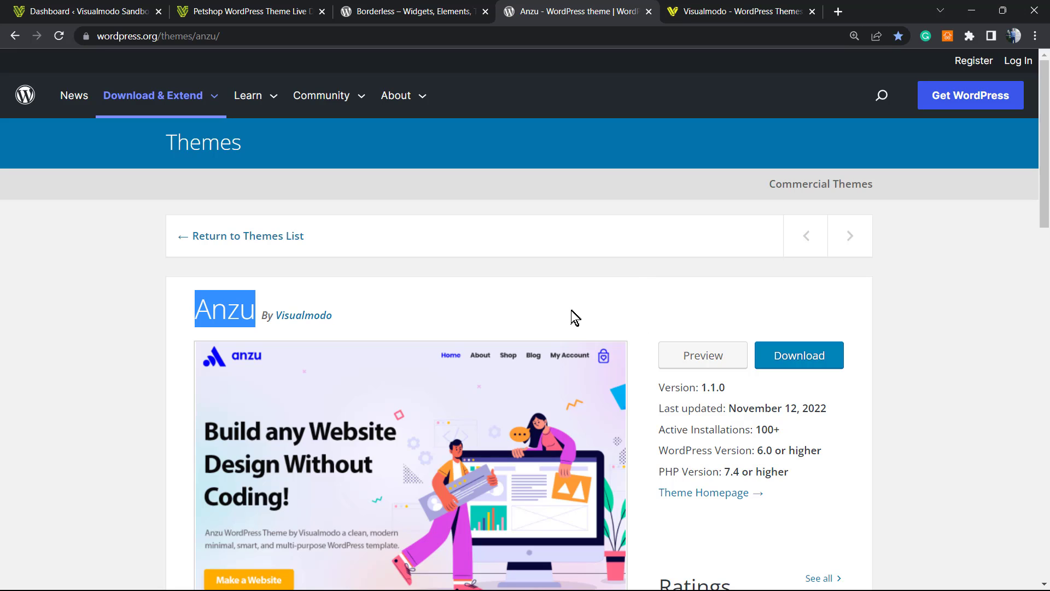
{"action": "mouse_move", "coordinate": [510, 8]}
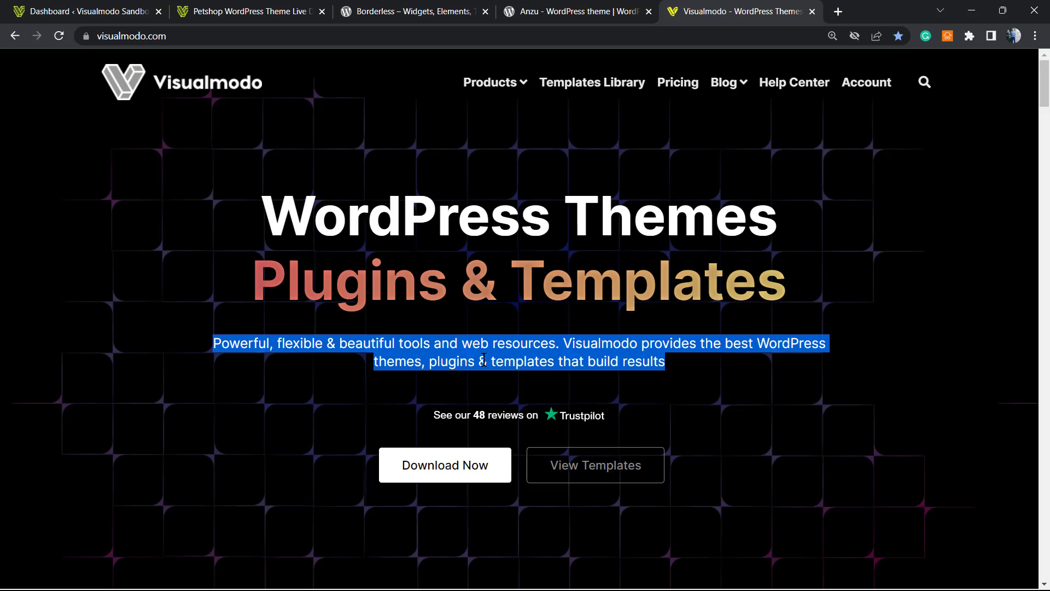
{"action": "mouse_move", "coordinate": [609, 104]}
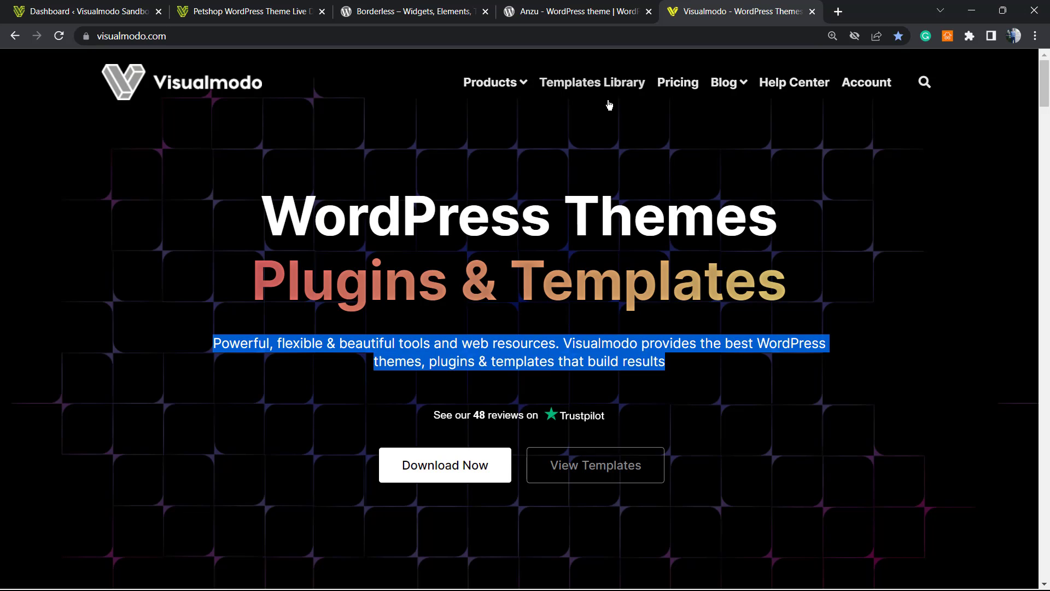
{"action": "mouse_move", "coordinate": [605, 120]}
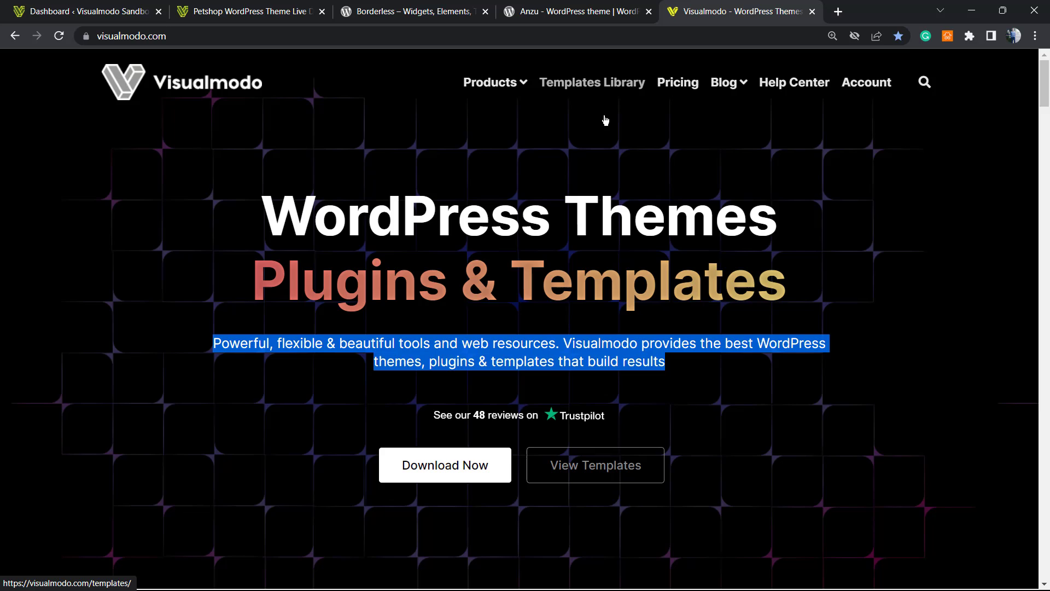
{"action": "mouse_move", "coordinate": [615, 107]}
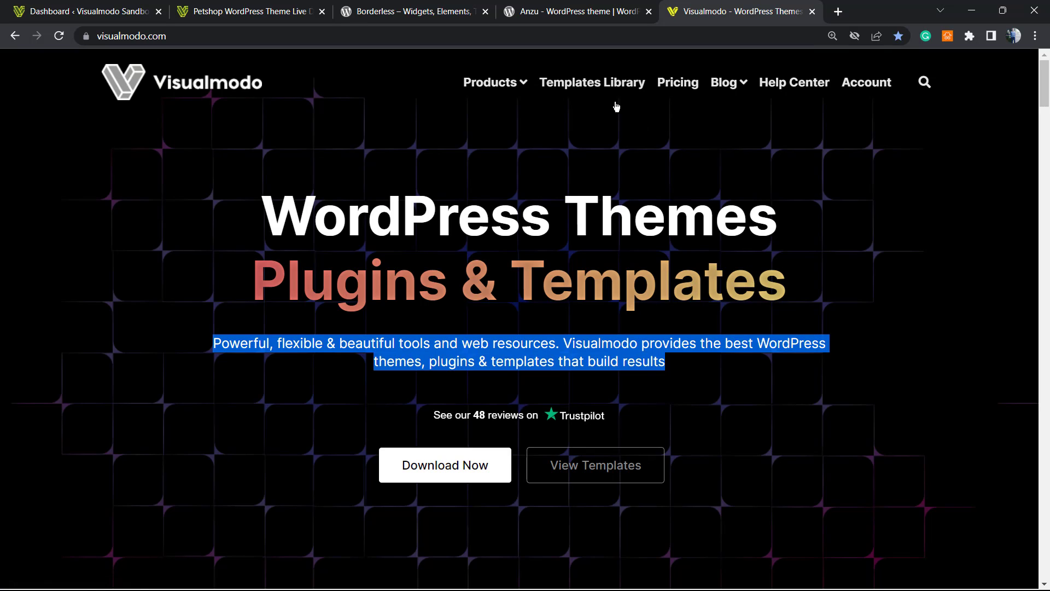
Open Visualmodo's Templates Library and scroll through the starter website templates
{"action": "left_click", "coordinate": [592, 83]}
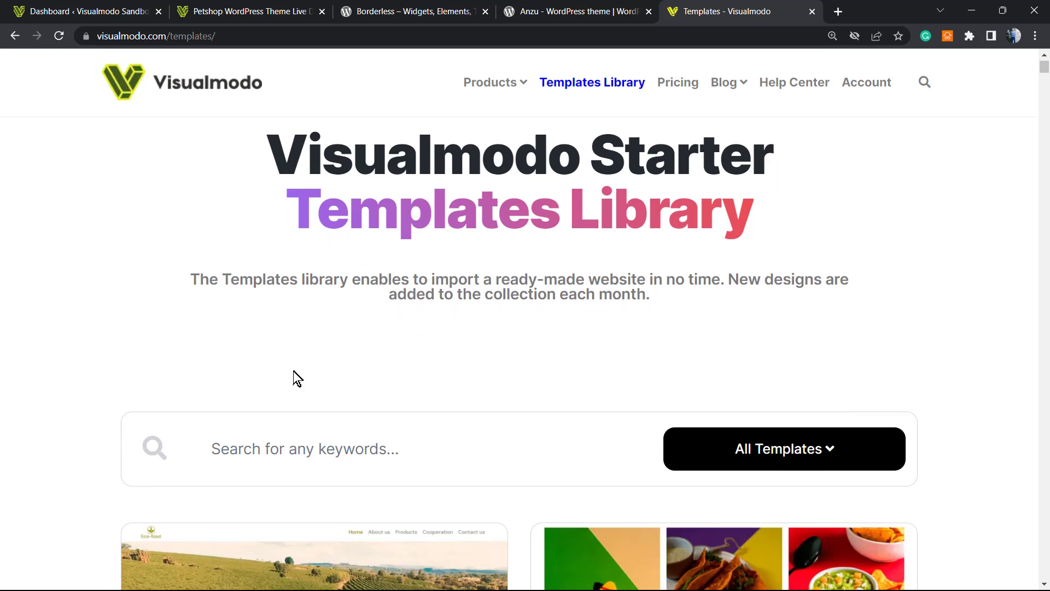
{"action": "scroll", "scroll_direction": "down", "scroll_amount": 3}
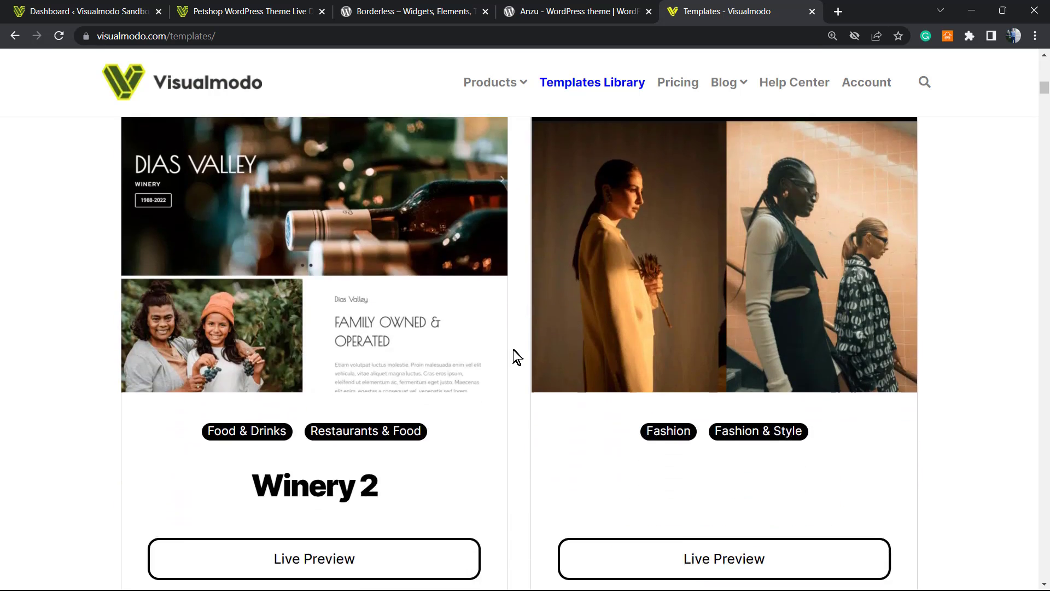
{"action": "scroll", "scroll_direction": "down", "scroll_amount": 3}
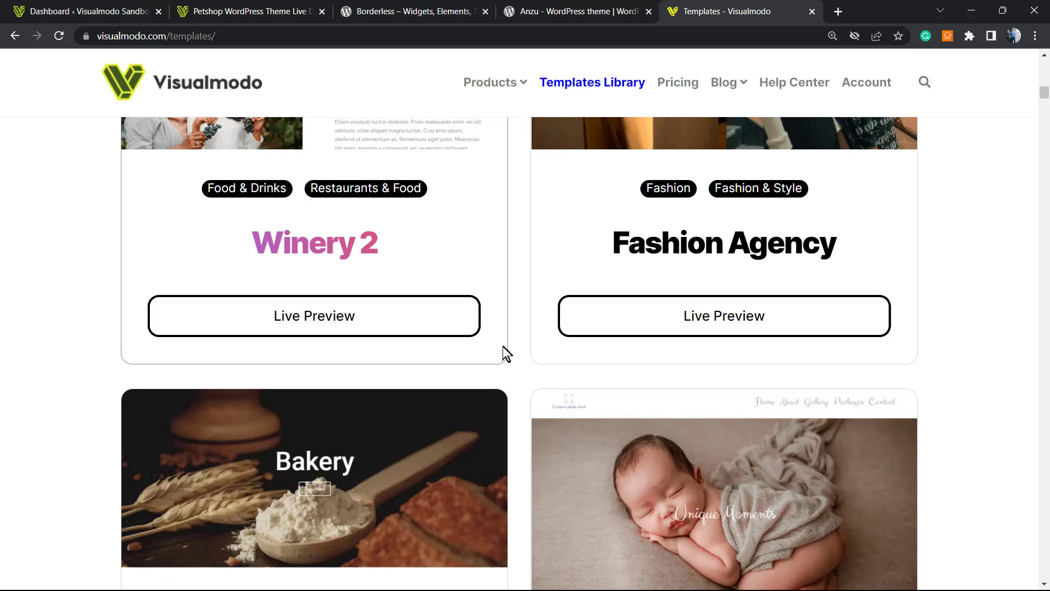
{"action": "scroll", "scroll_direction": "down", "scroll_amount": 3}
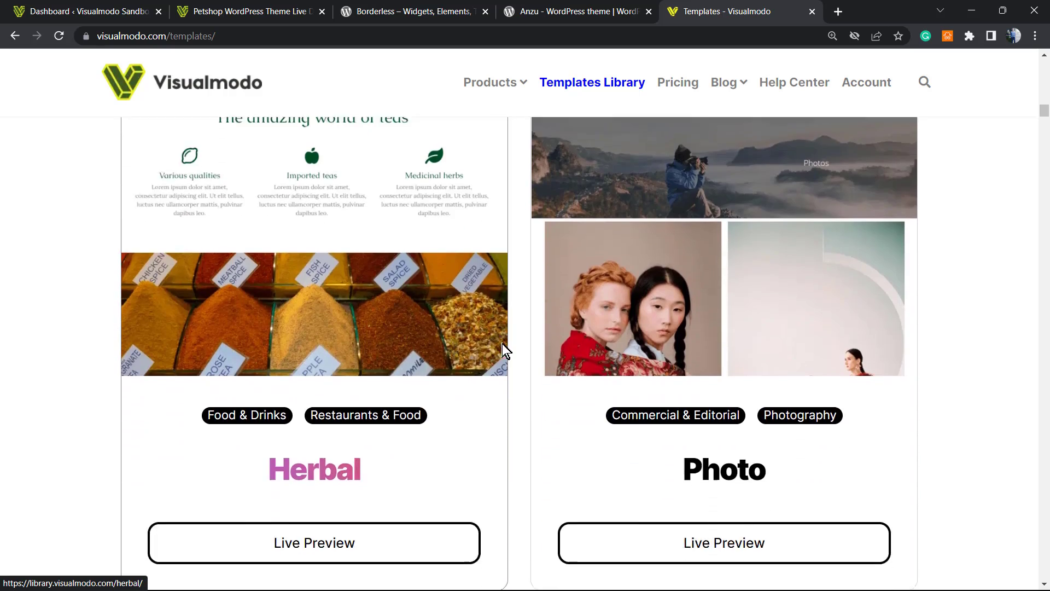
{"action": "scroll", "scroll_direction": "down", "scroll_amount": 3}
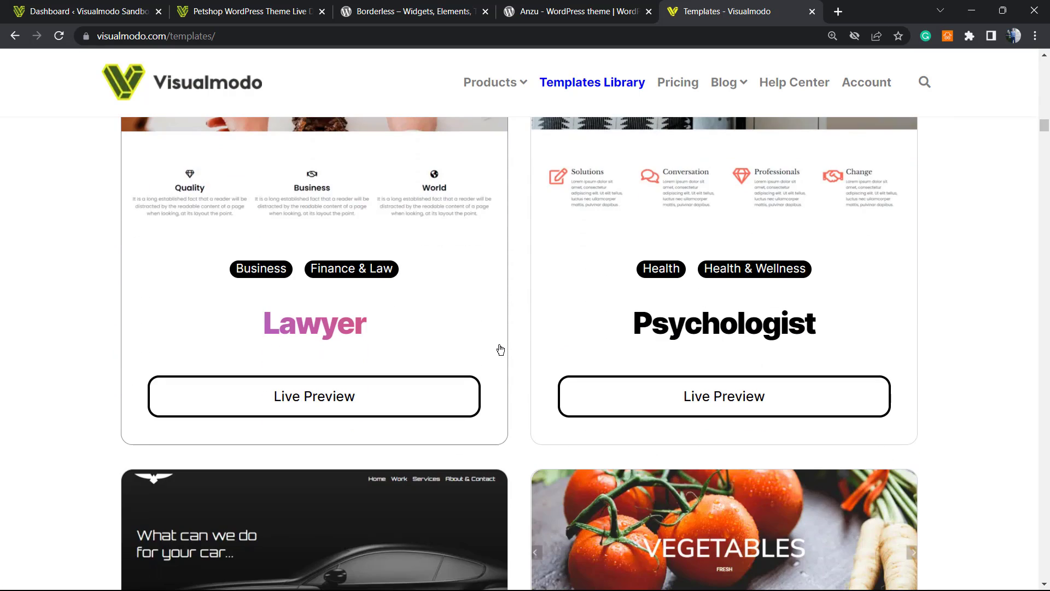